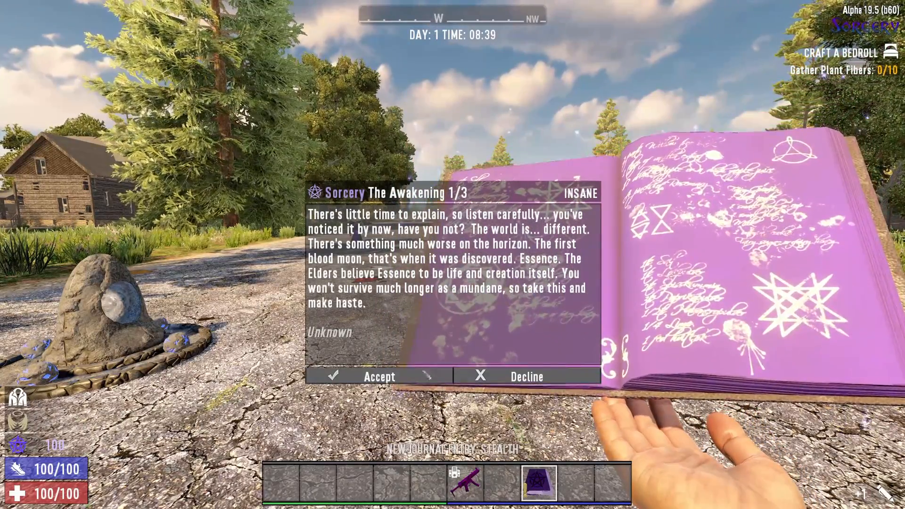
Step: Accept The Awakening Sorcery quest and fight the enemies on the road
left_click(379, 376)
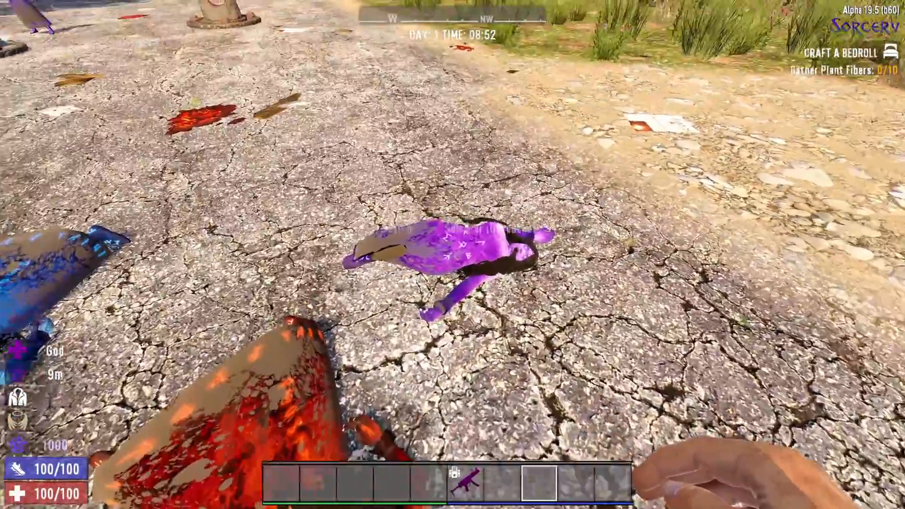
left_click(451, 260)
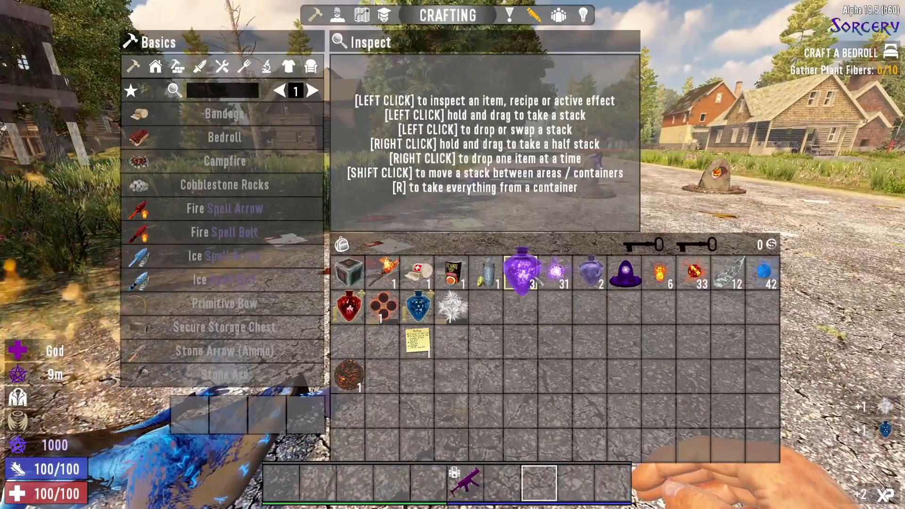
Step: Inspect the Spirit Potion and Ice Spellcast items, then return to the open world
left_click(520, 271)
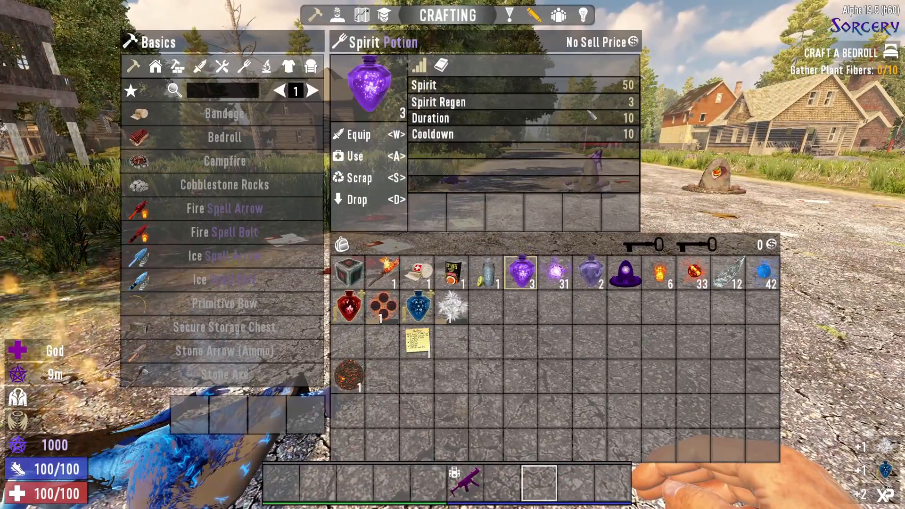
mouse_move(556, 272)
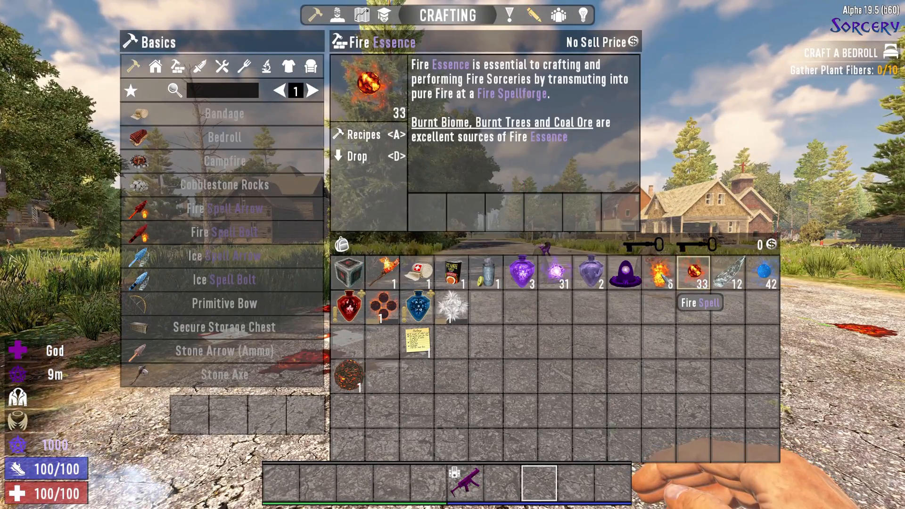
mouse_move(770, 272)
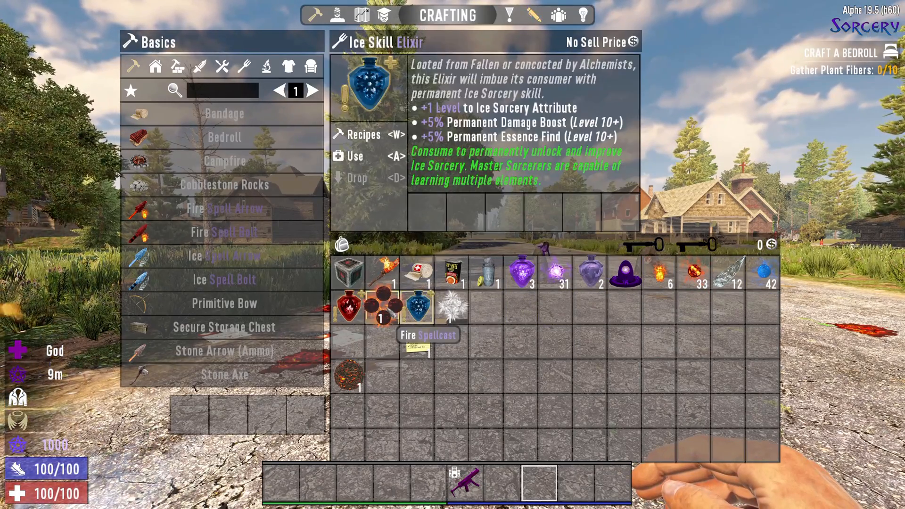
left_click(452, 305)
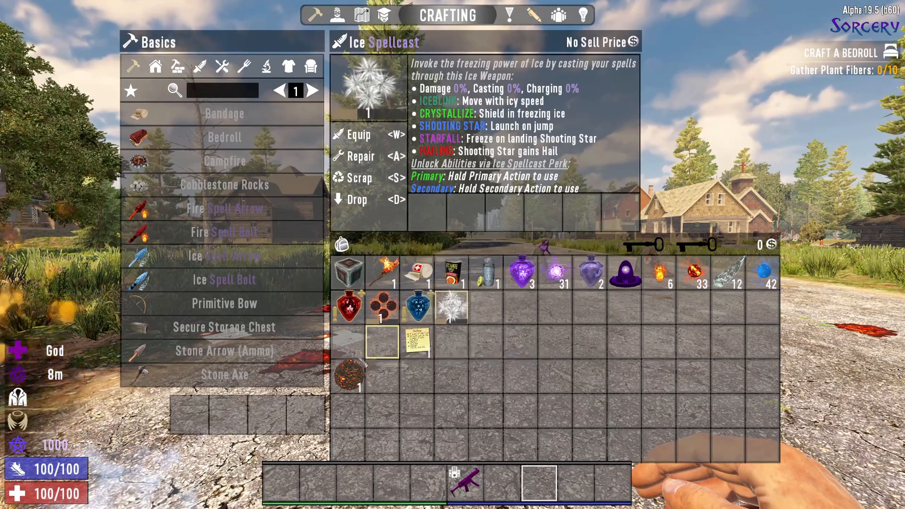
key("escape")
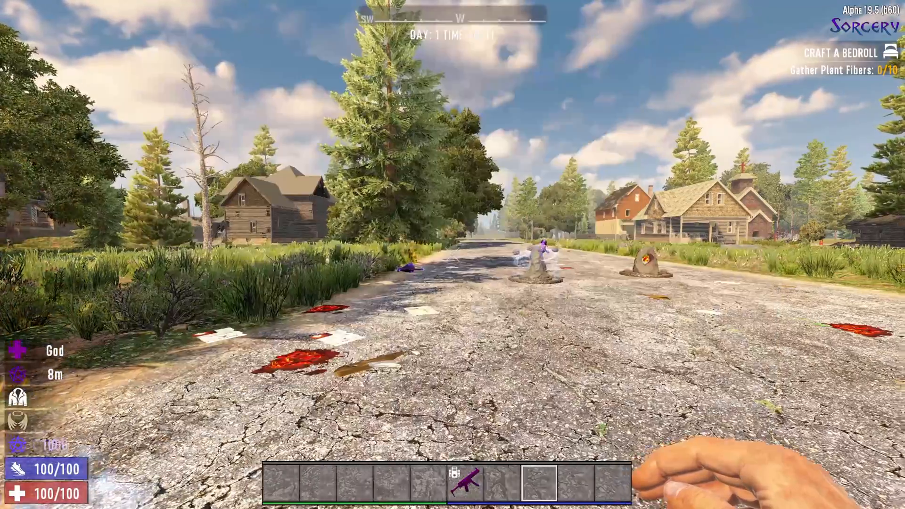
Step: Equip the primitive bow from slot 2 and shoot the Fallen Sorcerer
key("2")
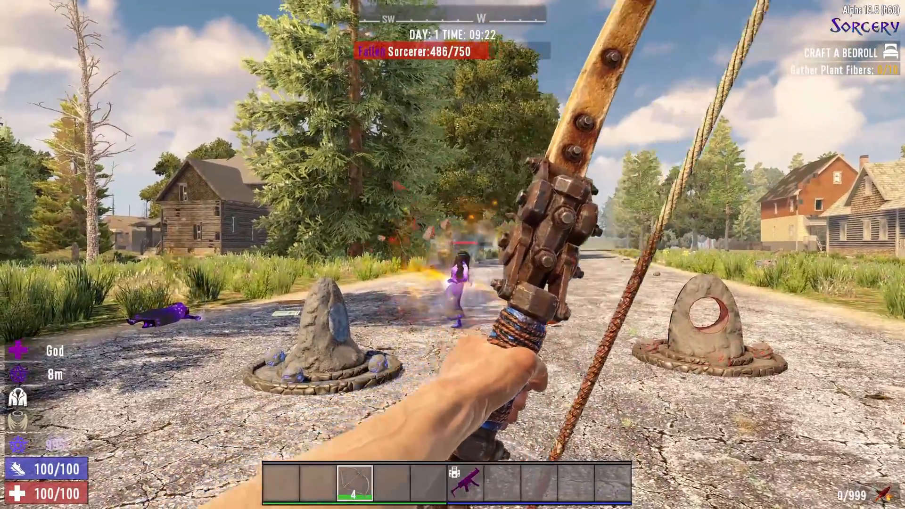
left_click(453, 255)
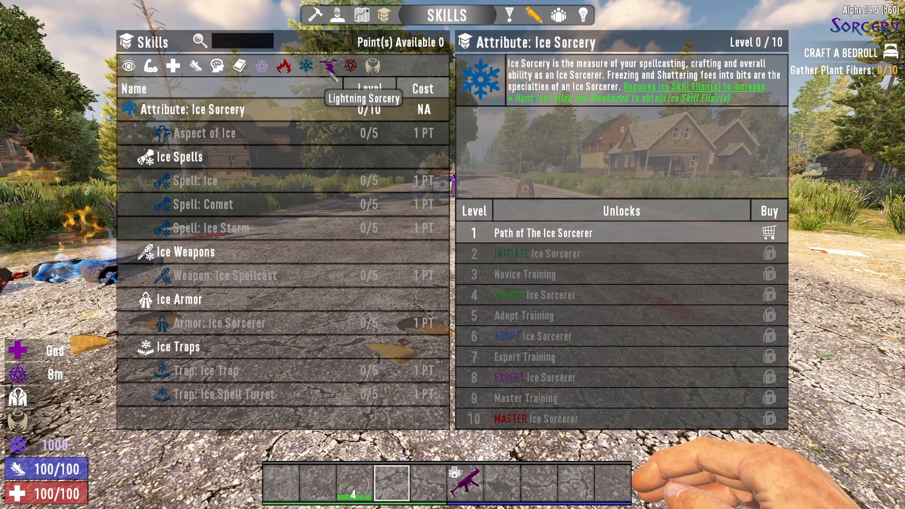
Step: Review Holy and Fire Sorcery skill trees and the Fire Spellcast weapon perk details
left_click(350, 66)
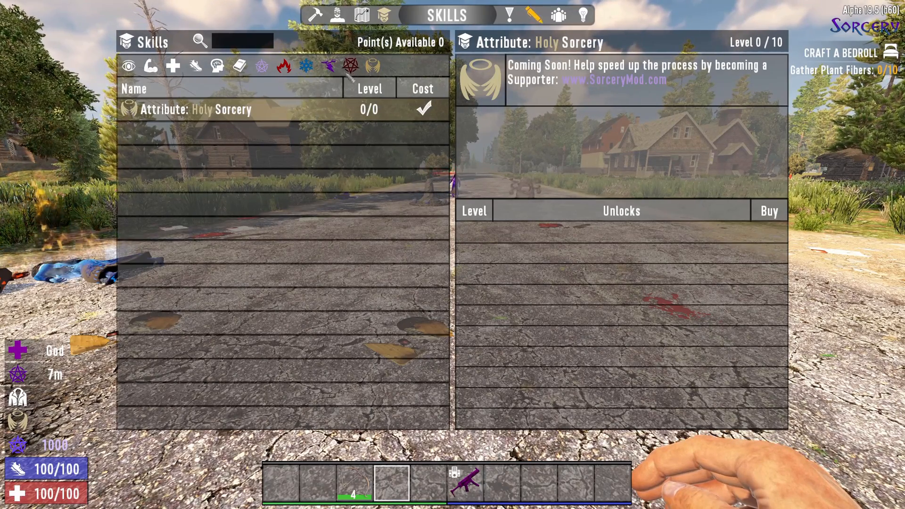
left_click(283, 66)
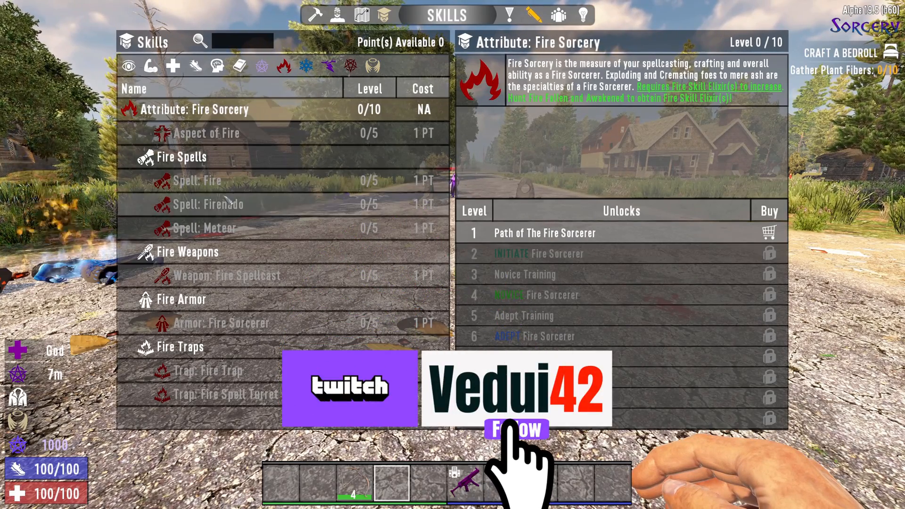
left_click(227, 274)
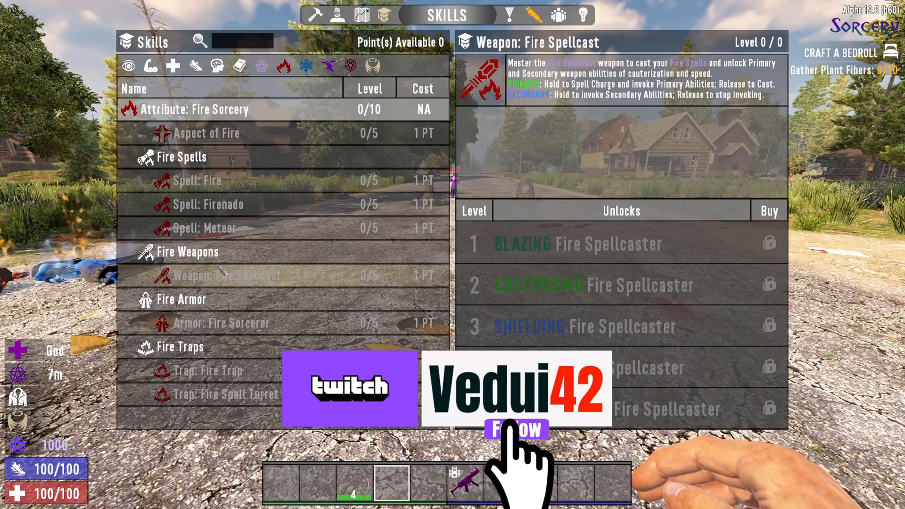
left_click(214, 323)
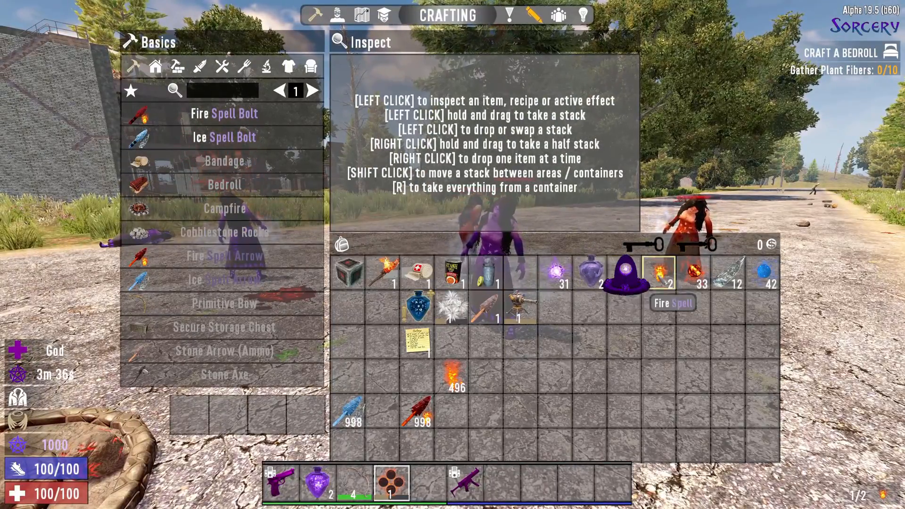
Step: Read the Lightning Essence and Fire Essence stack descriptions, then leave the inventory
left_click(552, 272)
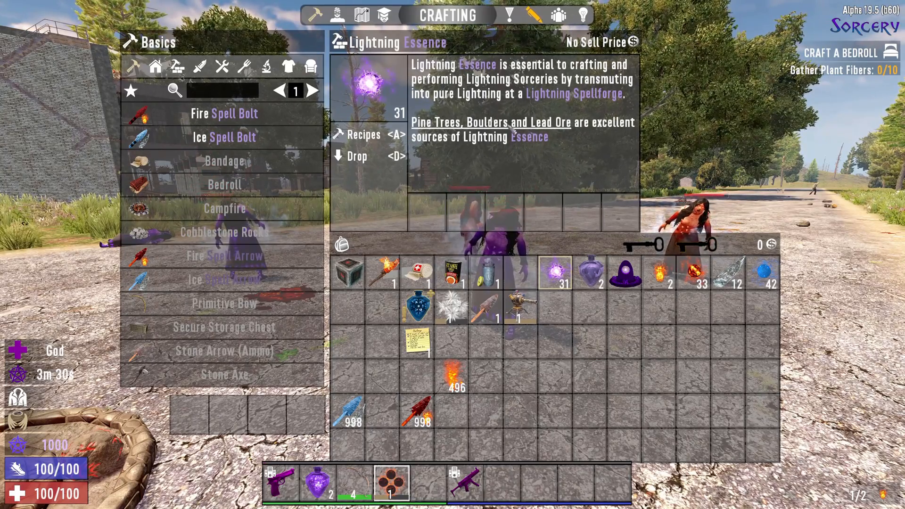
left_click(694, 272)
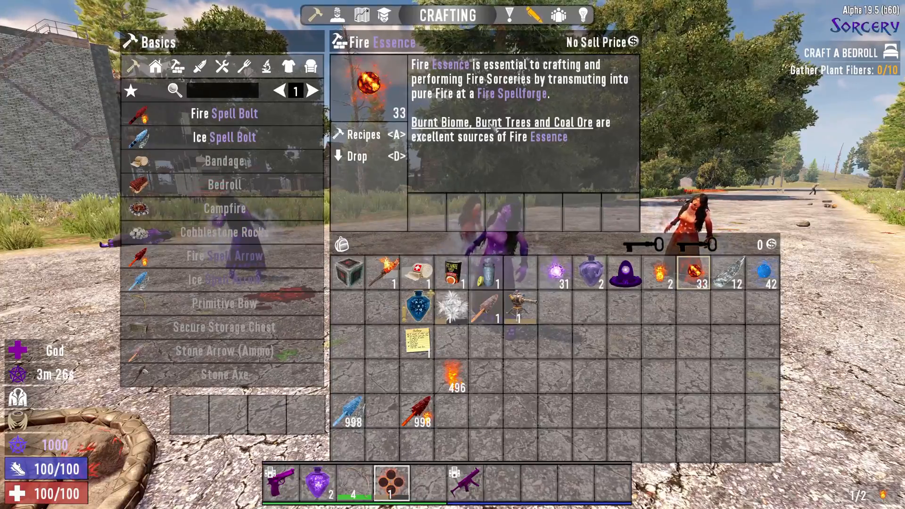
key("Escape")
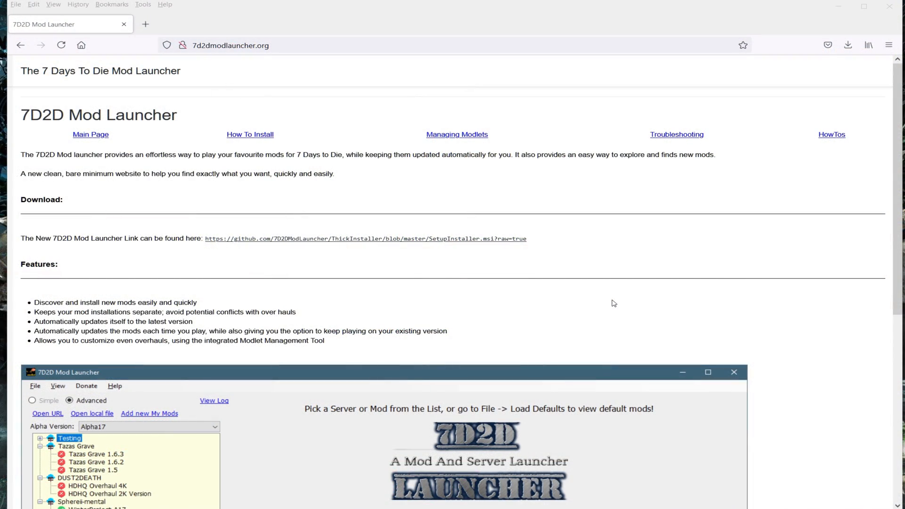
mouse_move(218, 63)
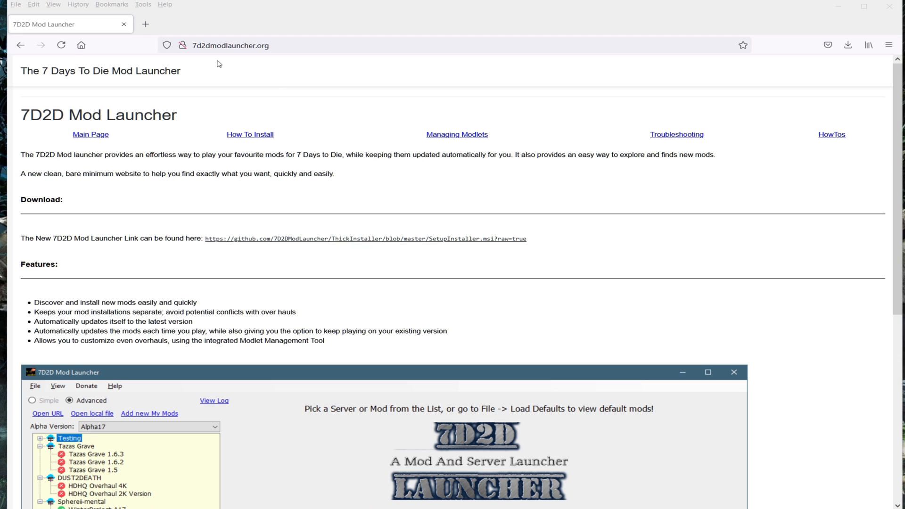
mouse_move(249, 70)
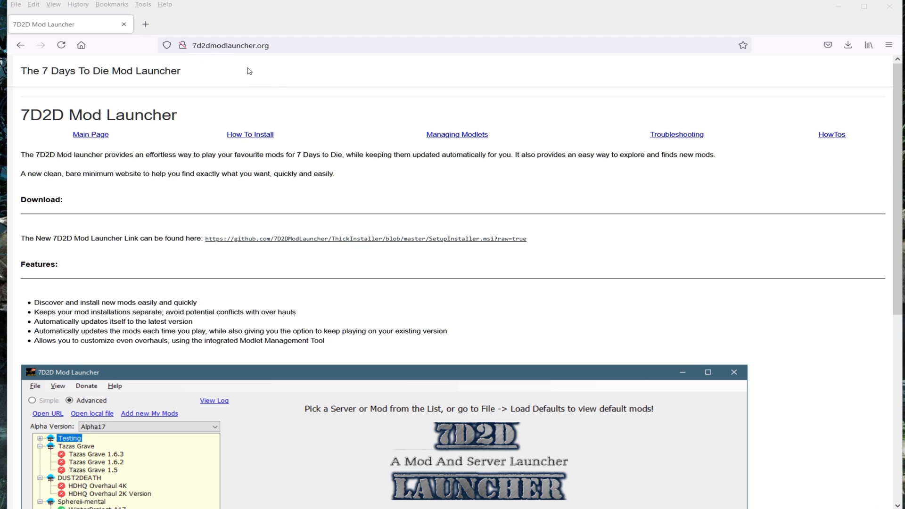
mouse_move(349, 138)
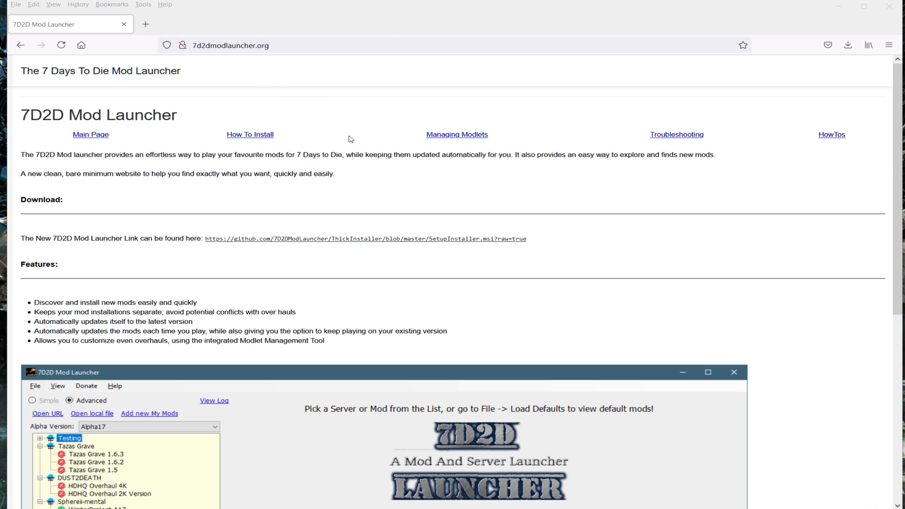
mouse_move(320, 204)
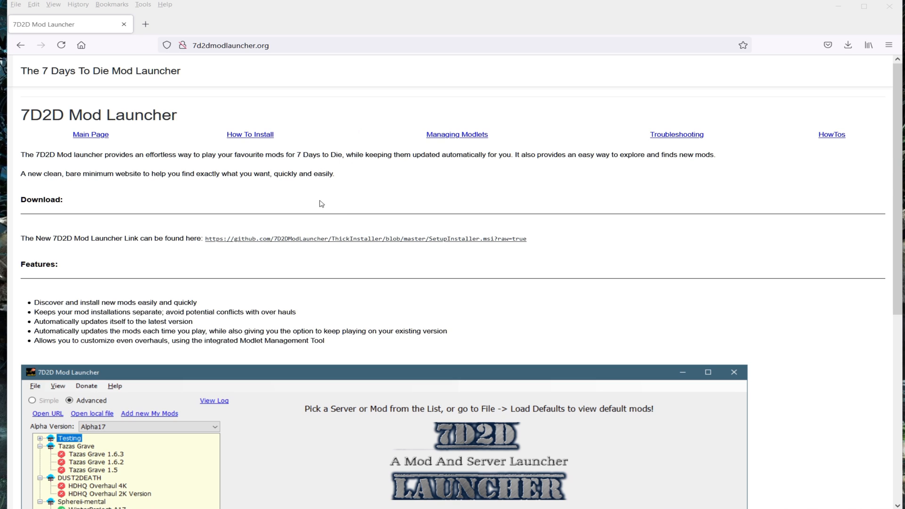
mouse_move(439, 202)
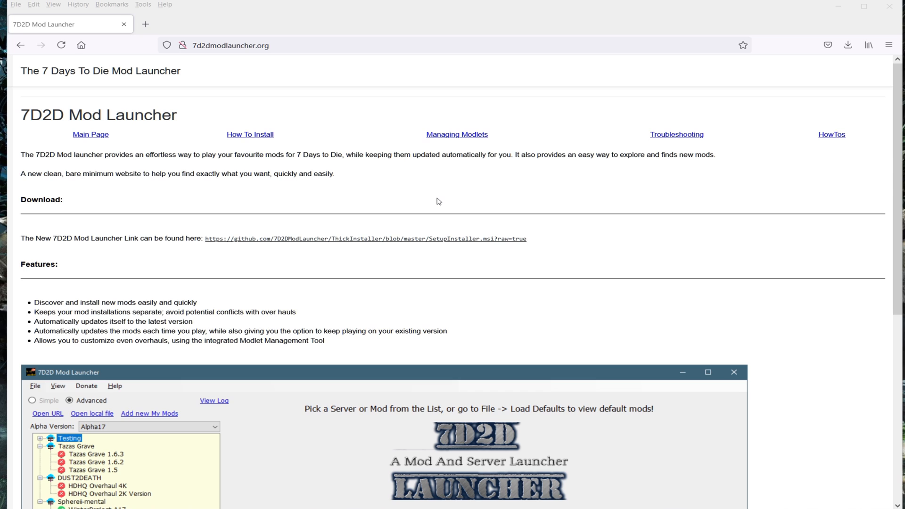
mouse_move(546, 245)
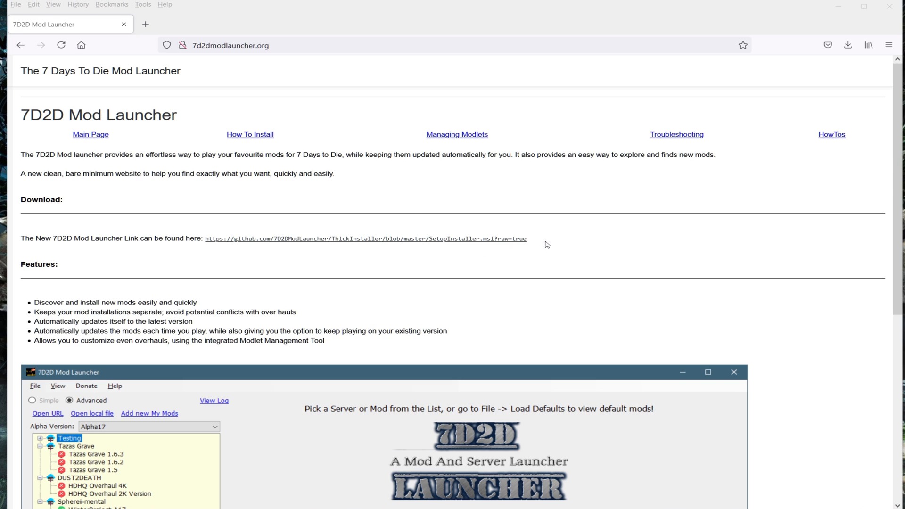
mouse_move(231, 241)
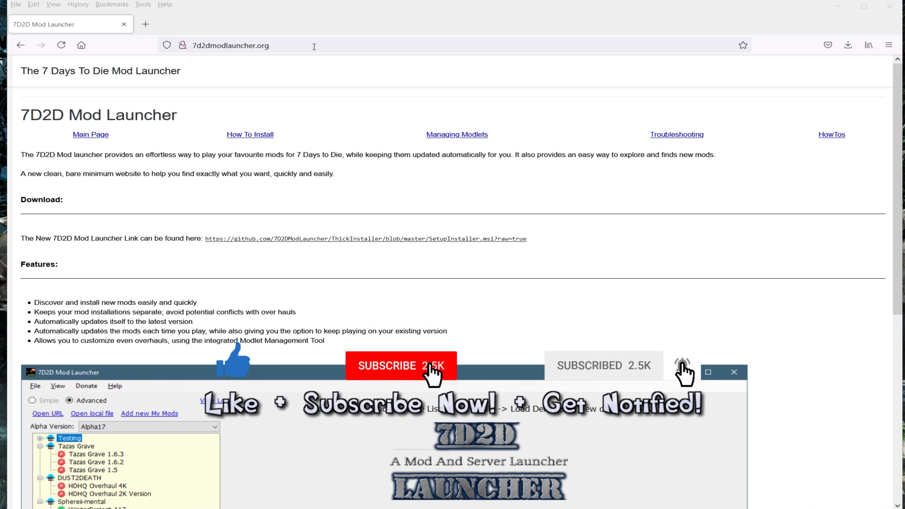
Step: Go to the 7d2dmodlauncher.org homepage in Firefox
left_click(231, 45)
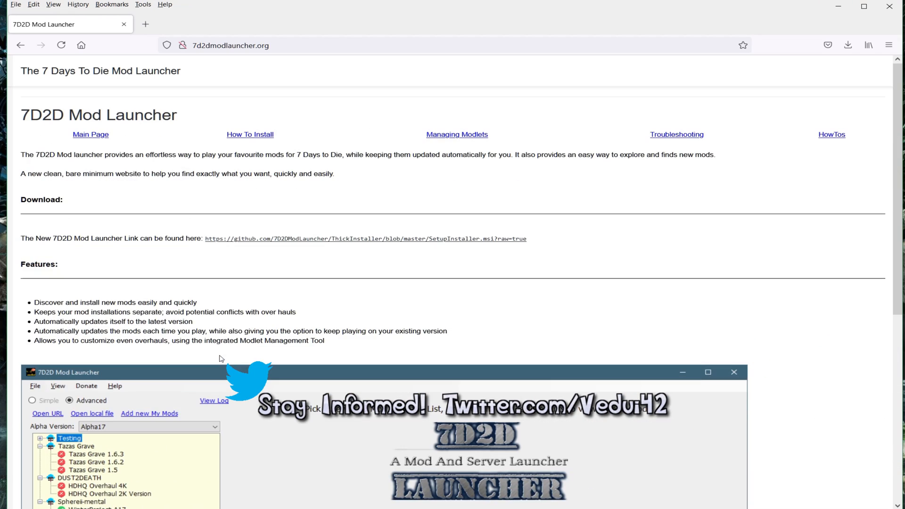
mouse_move(455, 141)
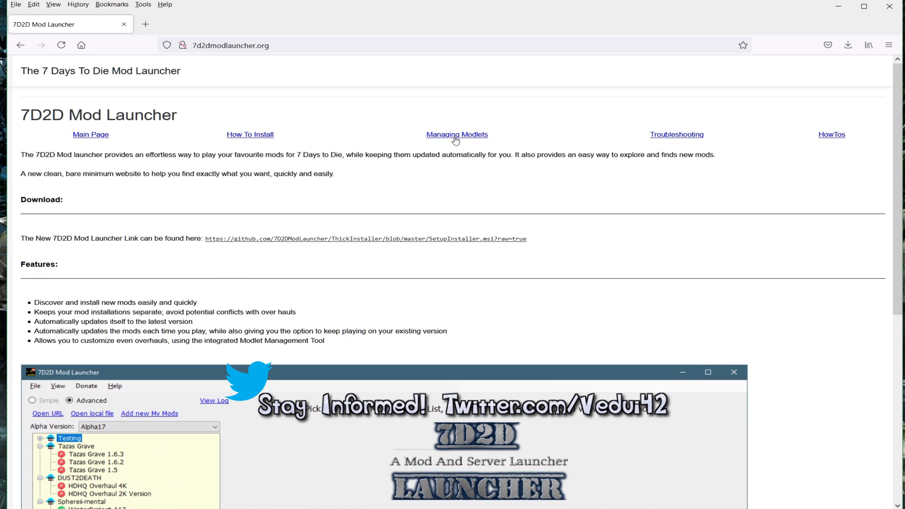
mouse_move(770, 156)
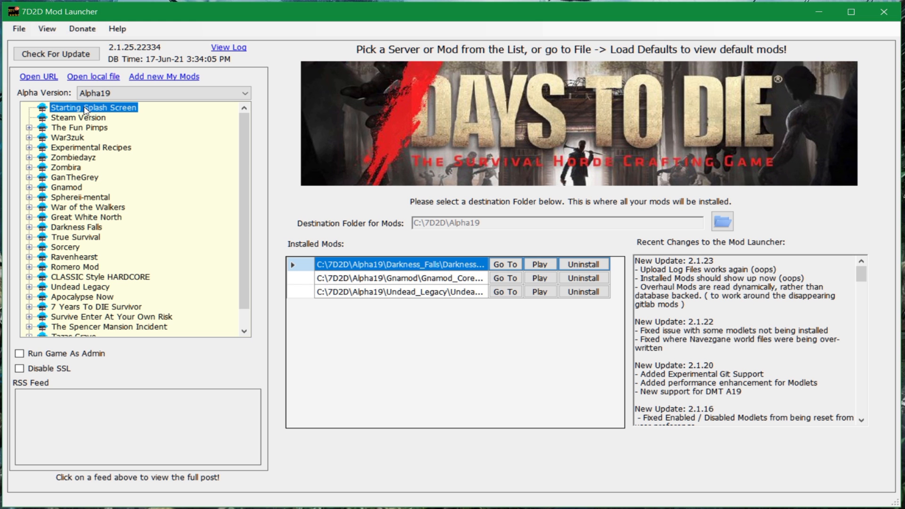
mouse_move(126, 120)
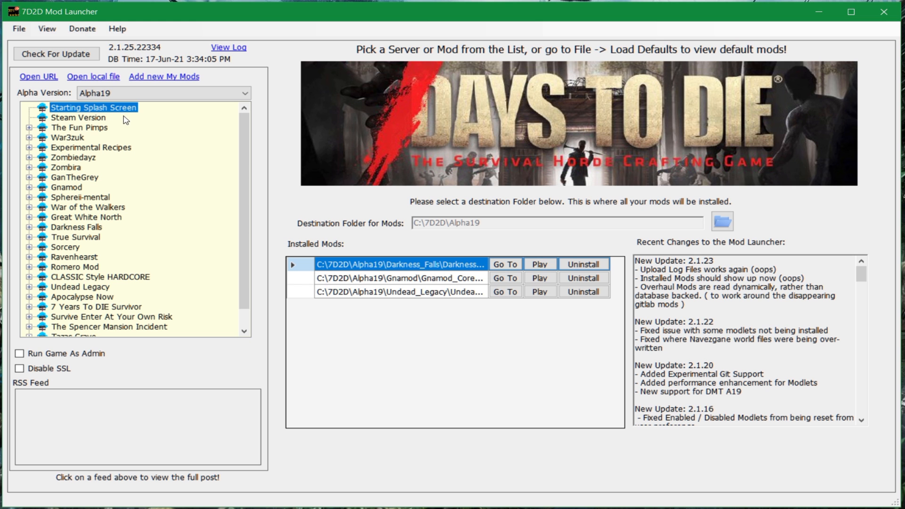
mouse_move(668, 128)
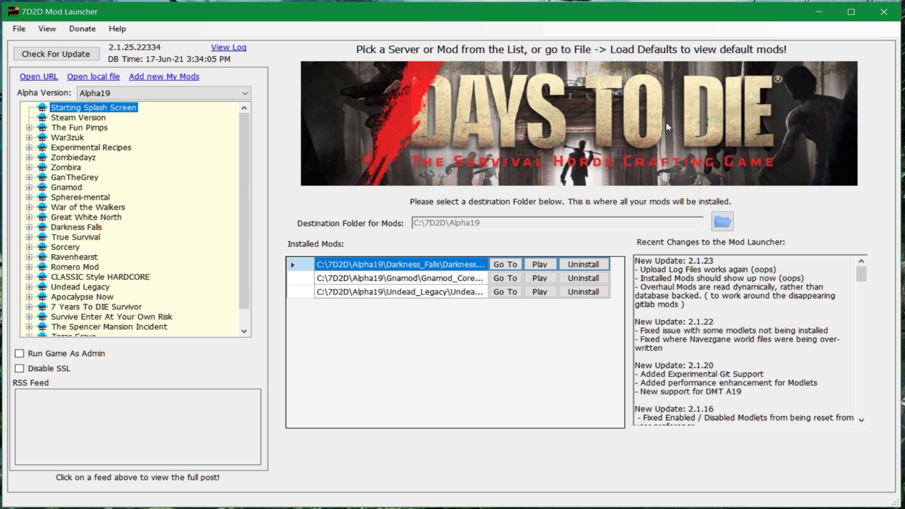
mouse_move(432, 267)
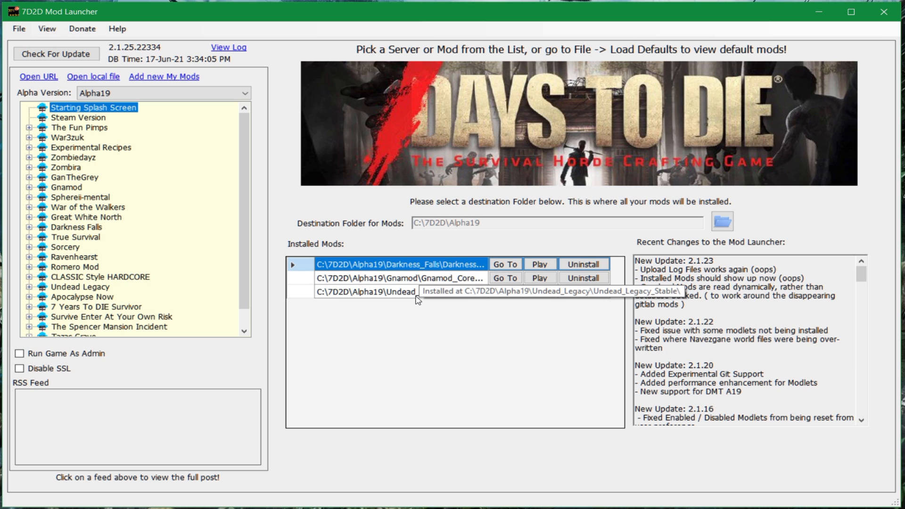
mouse_move(418, 300)
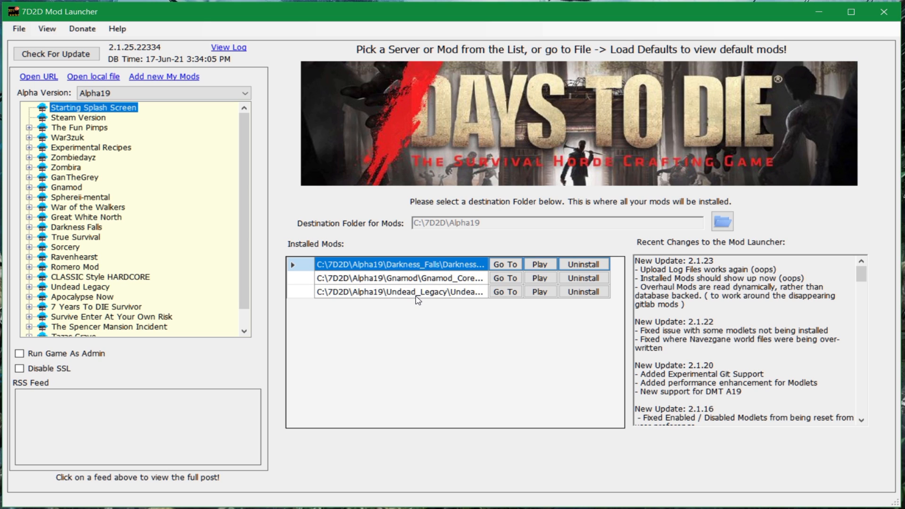
Step: Expand Sorcery in the mod tree and read through its description page
left_click(78, 257)
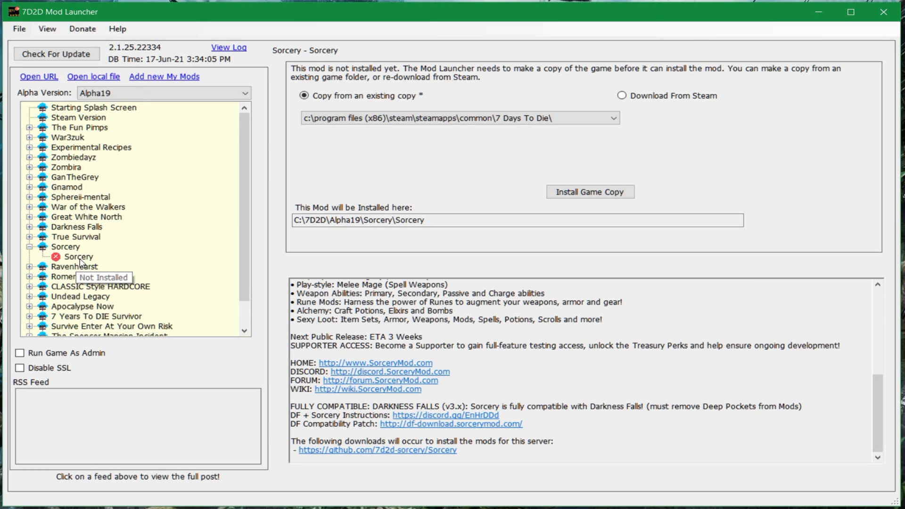
left_click(79, 256)
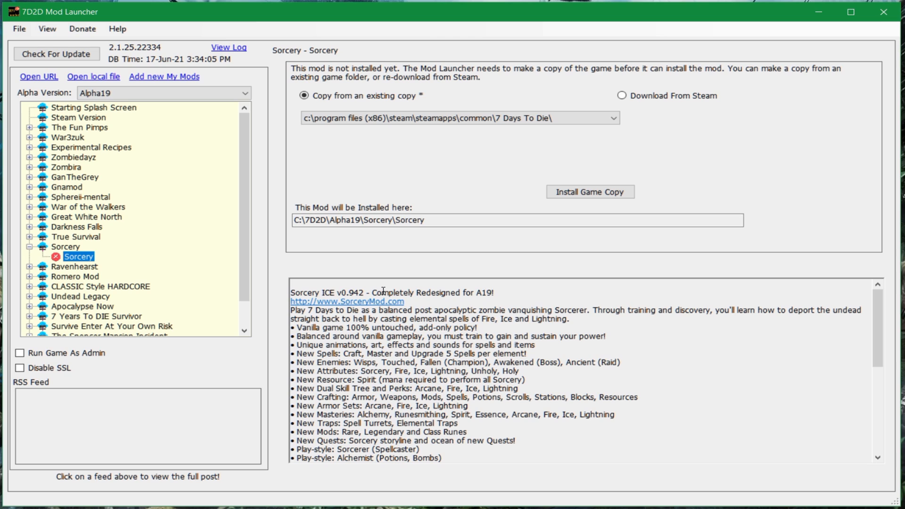
mouse_move(365, 302)
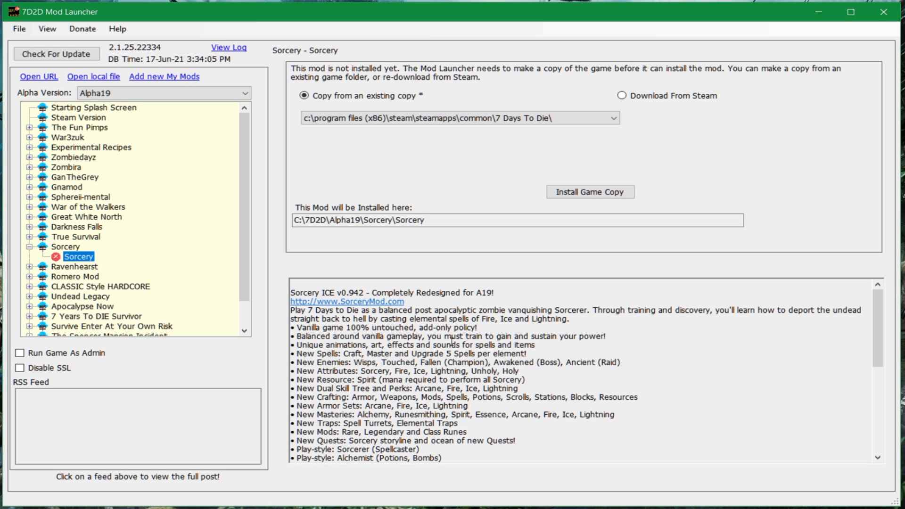
scroll("down", 3)
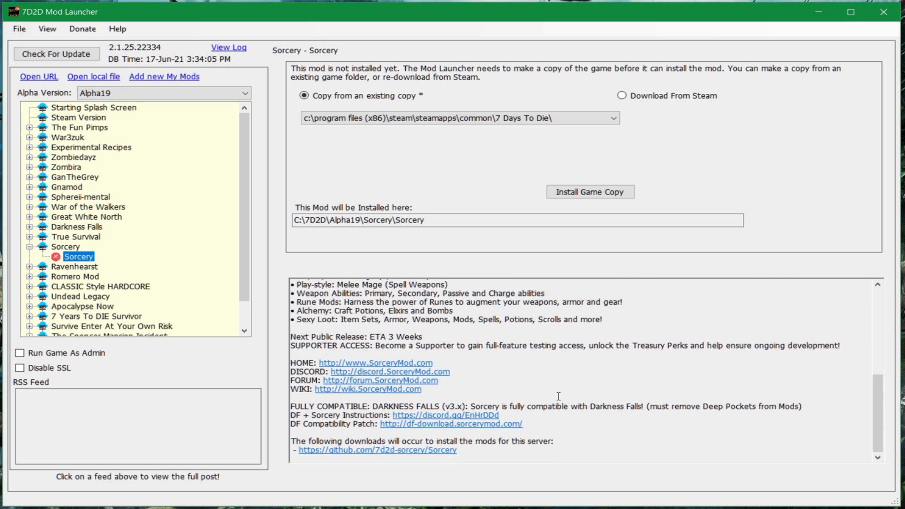
mouse_move(557, 378)
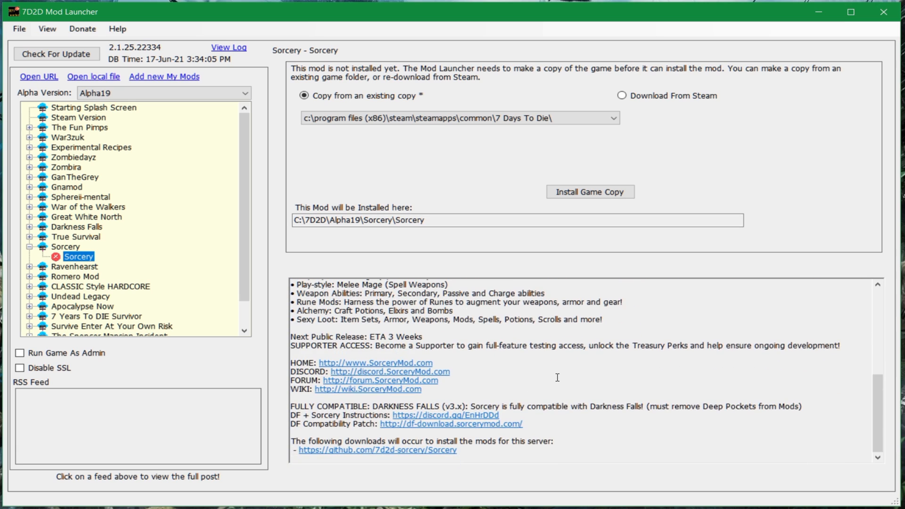
mouse_move(595, 432)
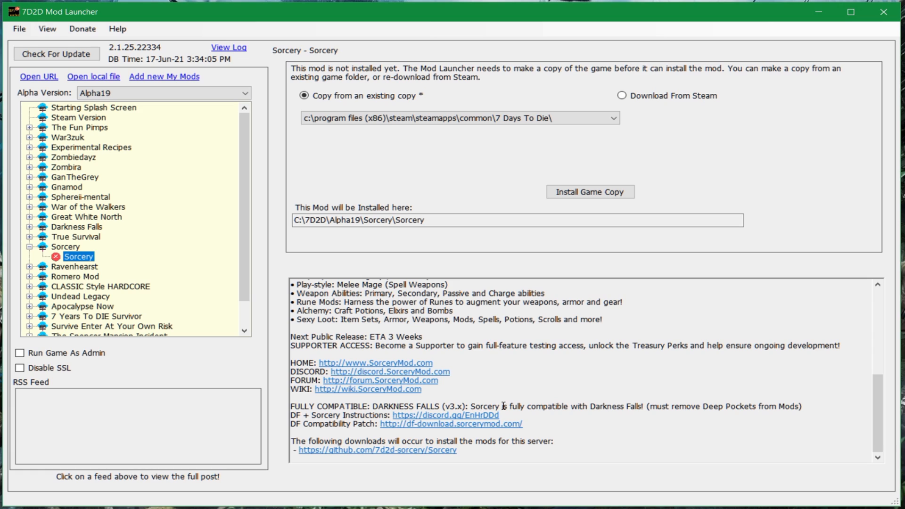
mouse_move(482, 393)
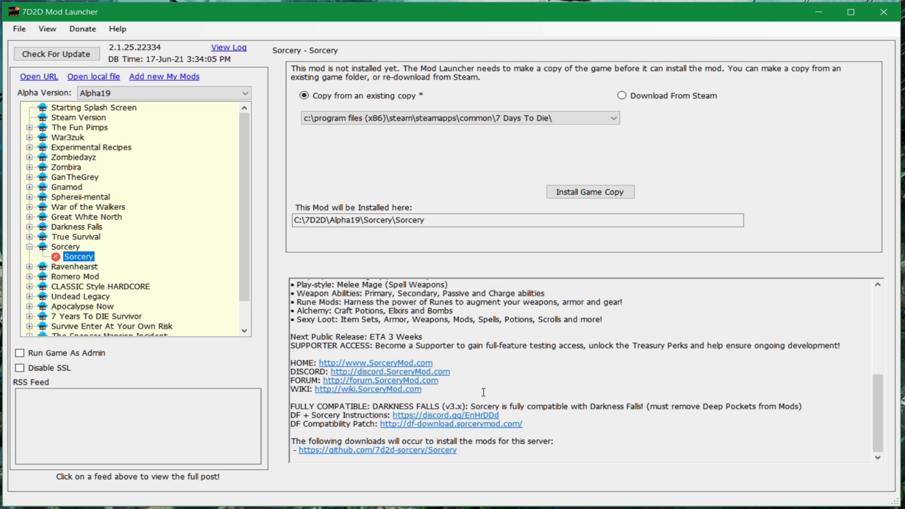
mouse_move(486, 392)
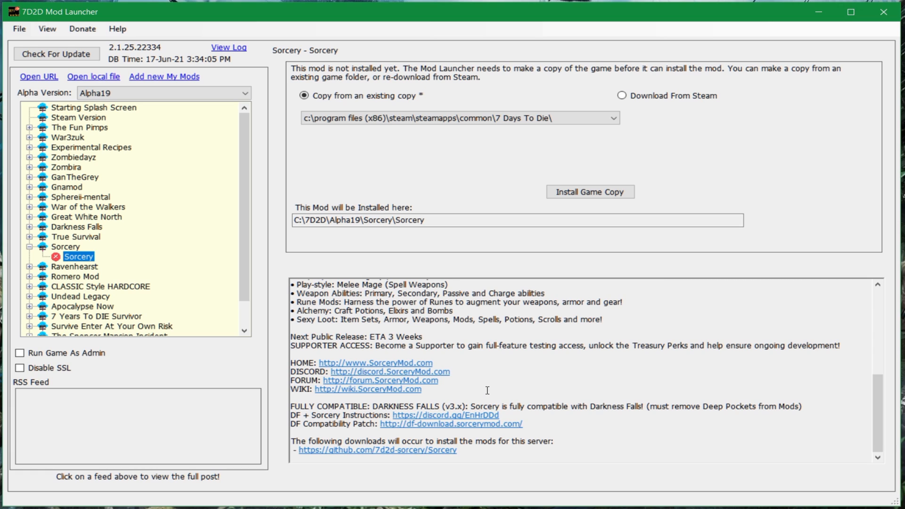
mouse_move(482, 384)
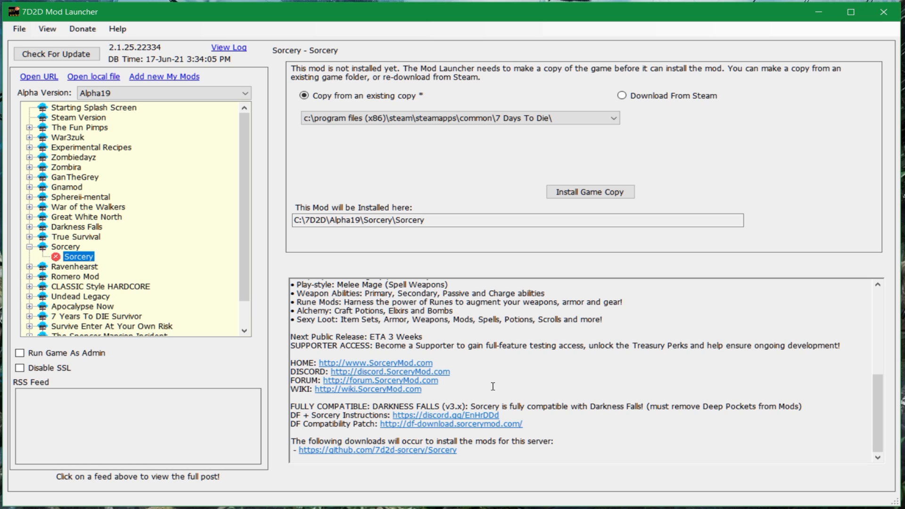
mouse_move(519, 383)
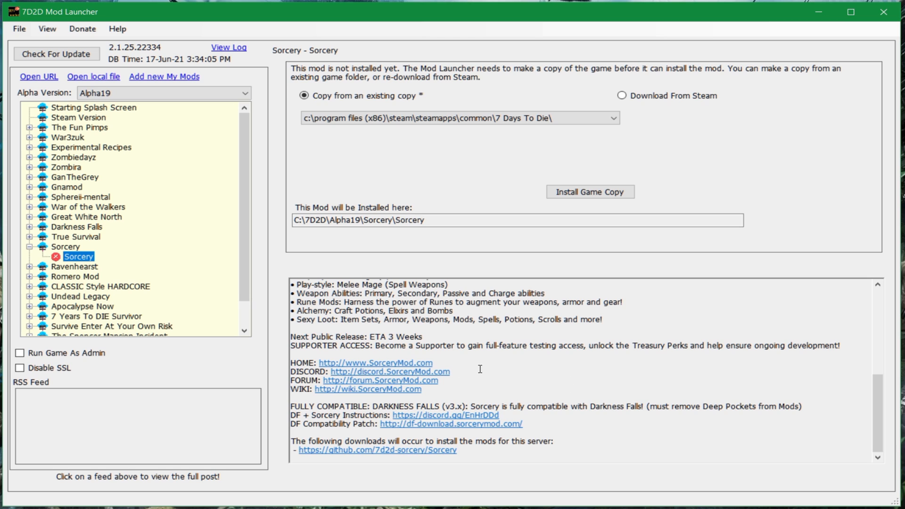
mouse_move(500, 374)
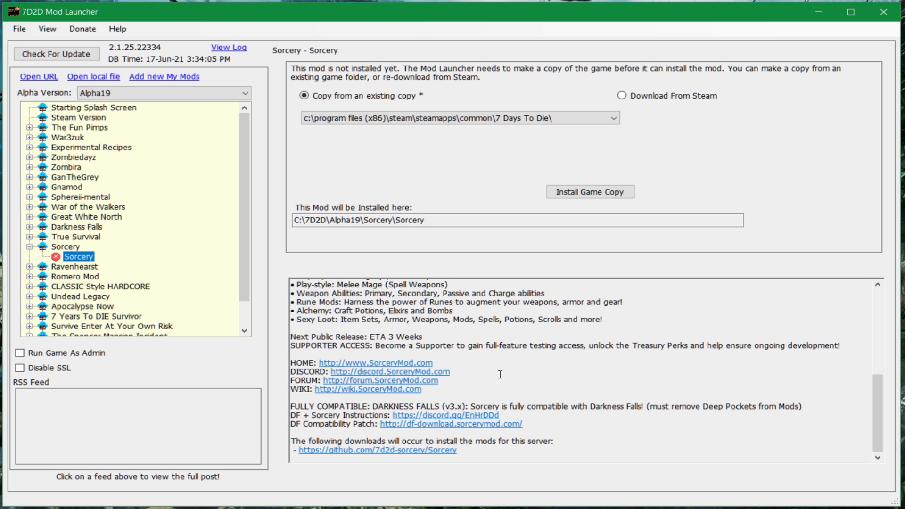
mouse_move(448, 434)
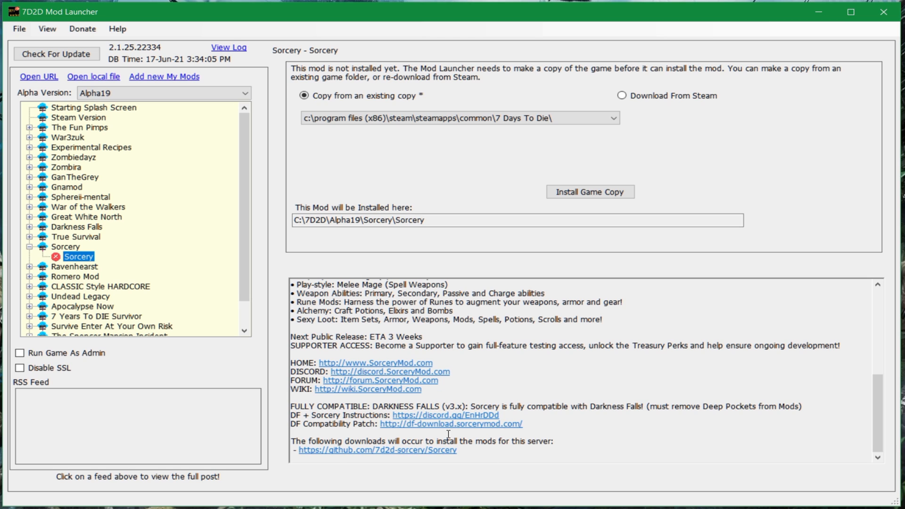
mouse_move(333, 436)
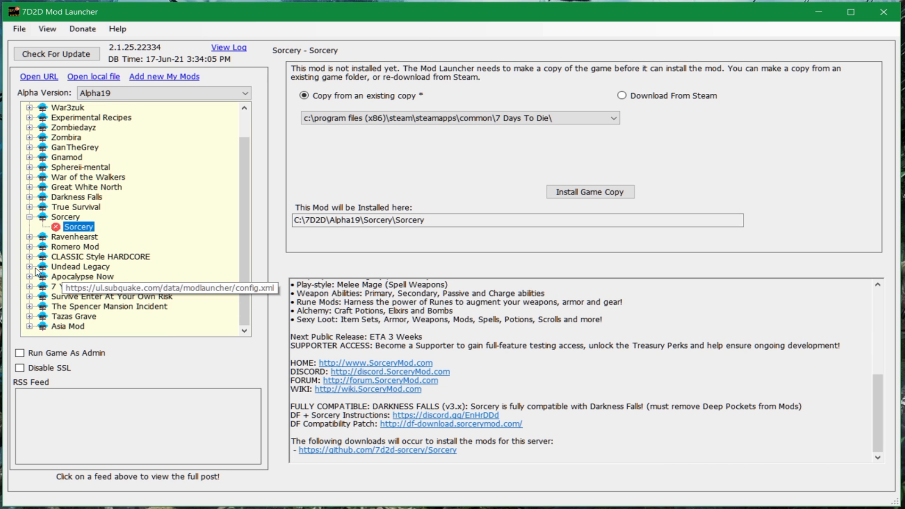
left_click(107, 276)
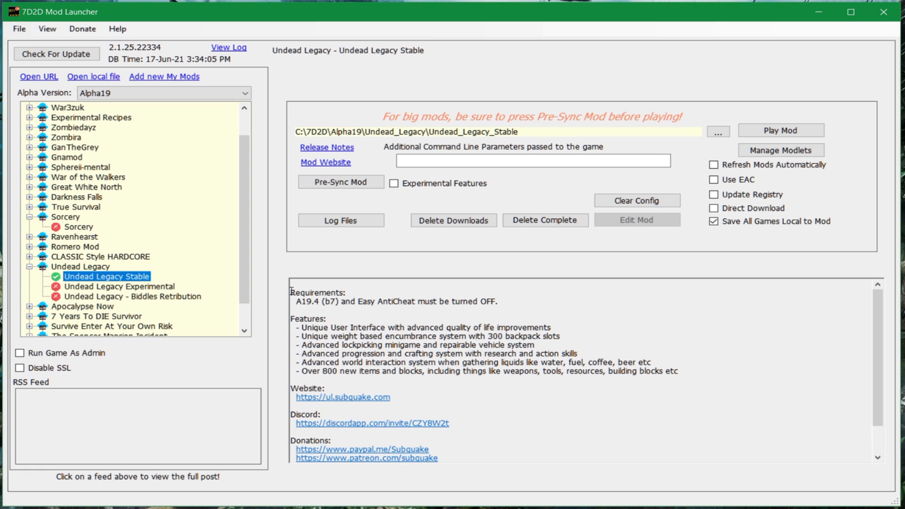
double_click(308, 302)
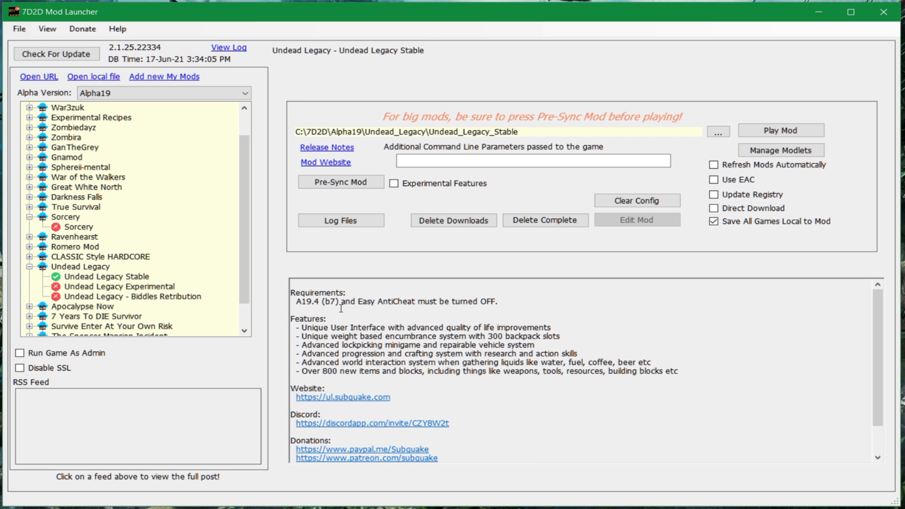
left_click(78, 227)
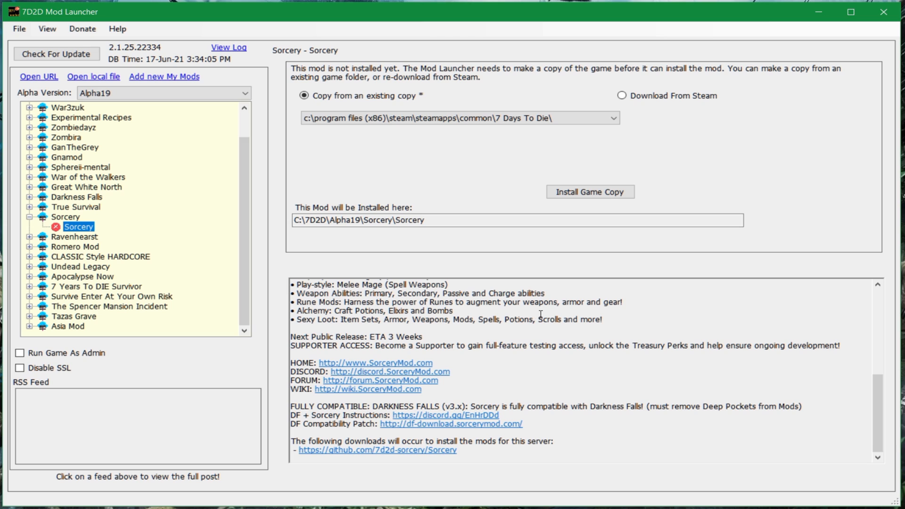
mouse_move(567, 361)
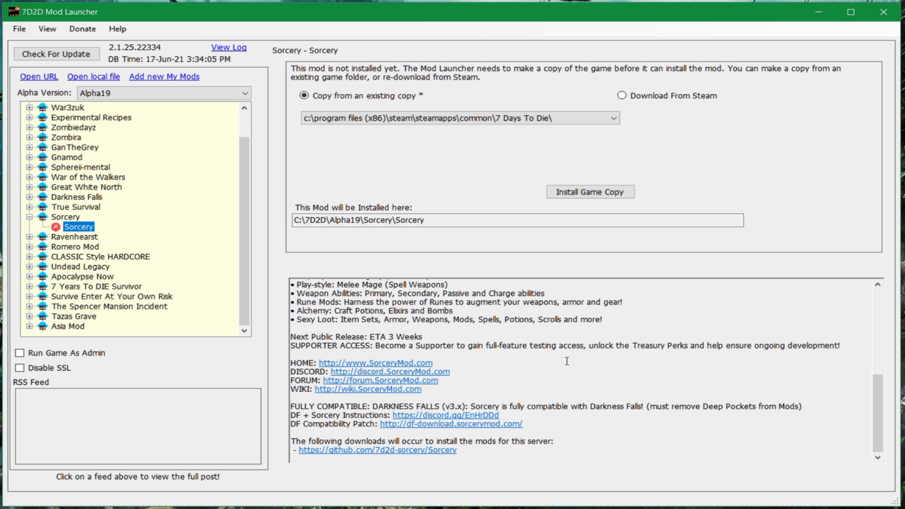
mouse_move(568, 364)
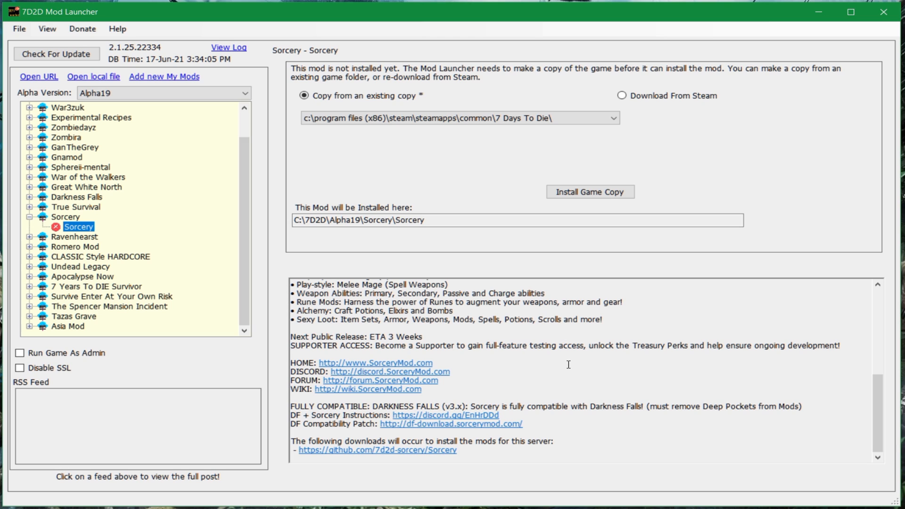
mouse_move(418, 185)
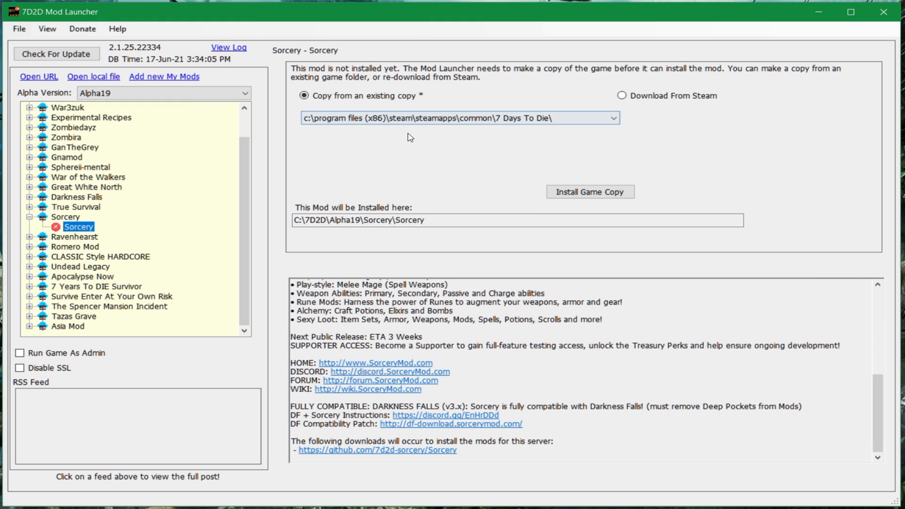
left_click(304, 95)
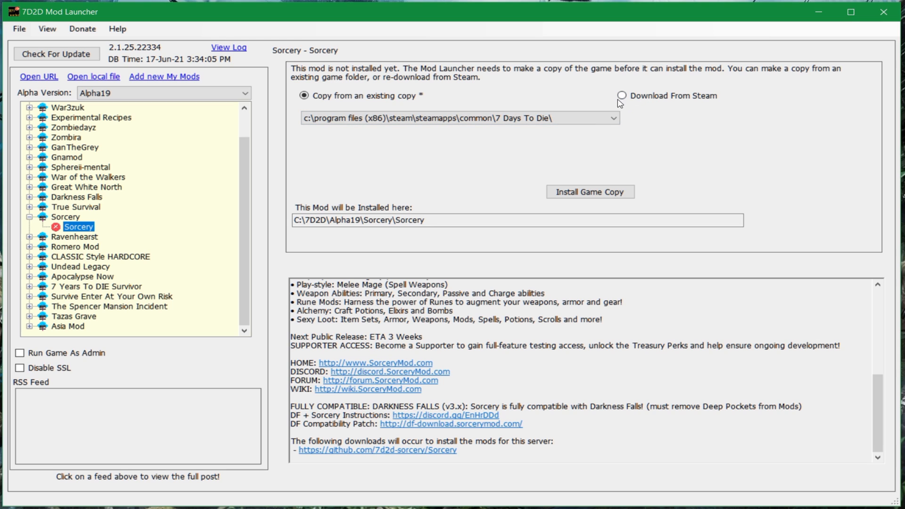
left_click(621, 95)
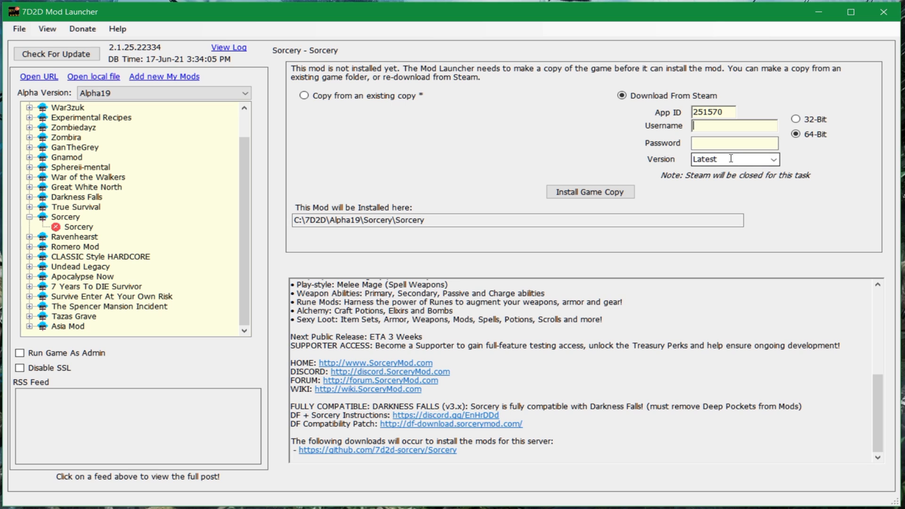
left_click(773, 159)
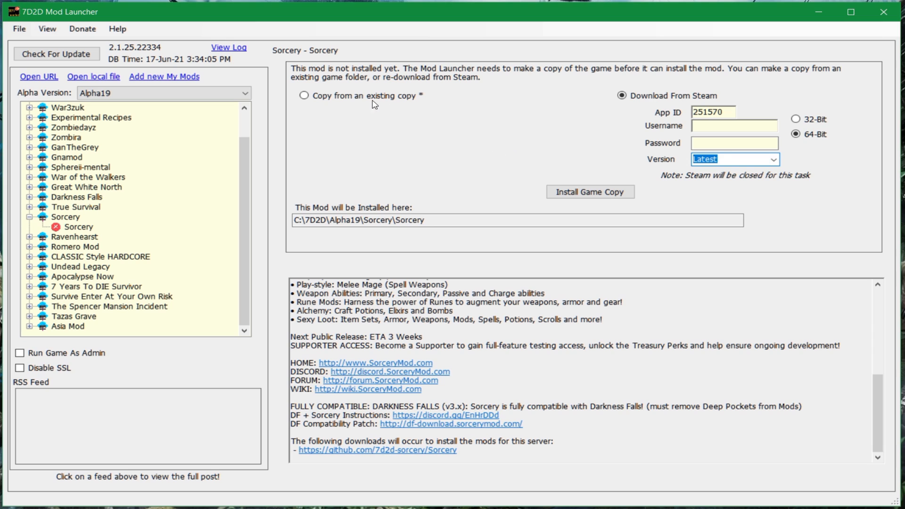
left_click(304, 96)
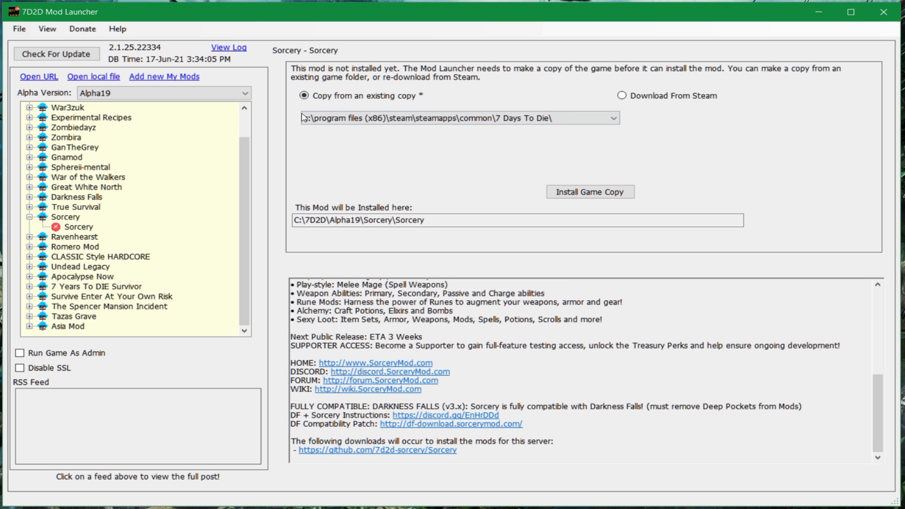
Step: Keep 'Copy from an existing copy' with the Steam path for the Sorcery install
left_click(459, 118)
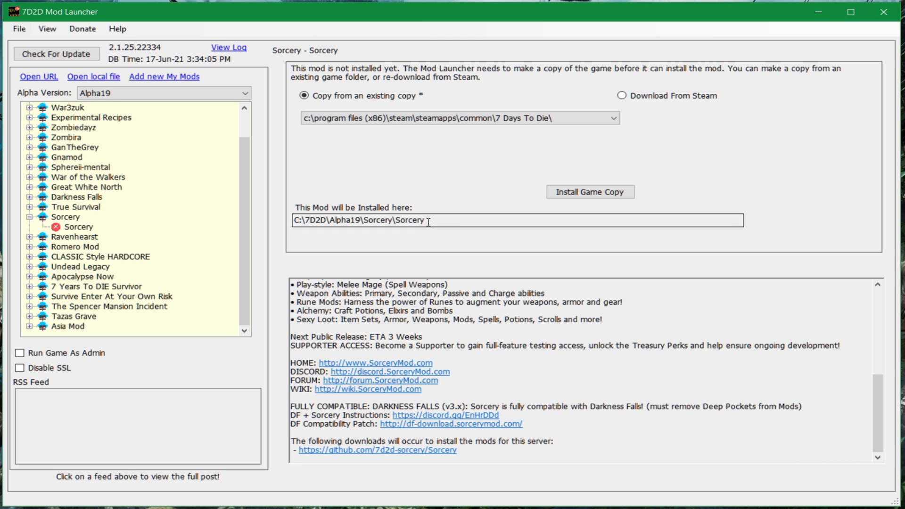
mouse_move(459, 233)
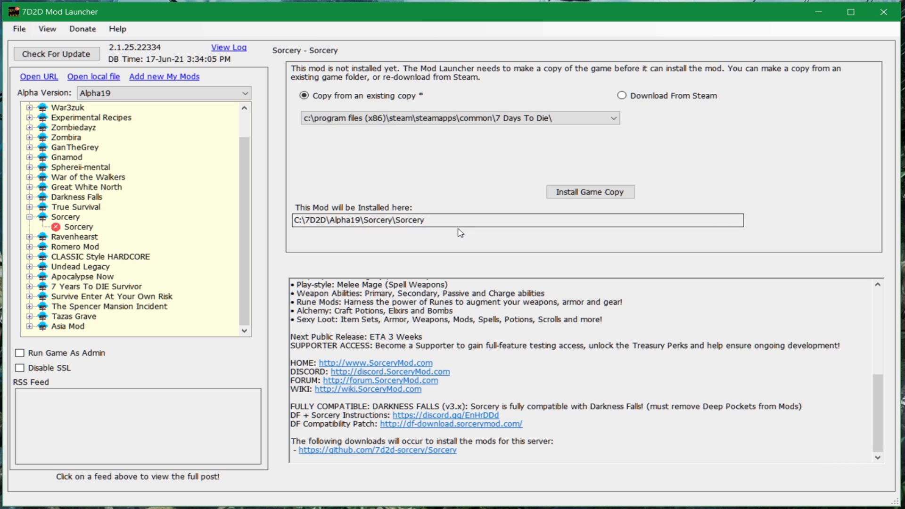
mouse_move(485, 259)
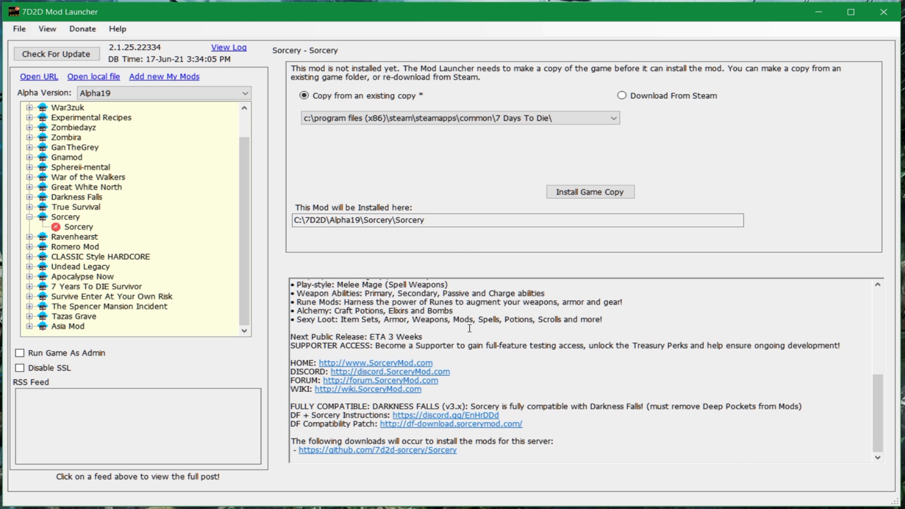
mouse_move(451, 282)
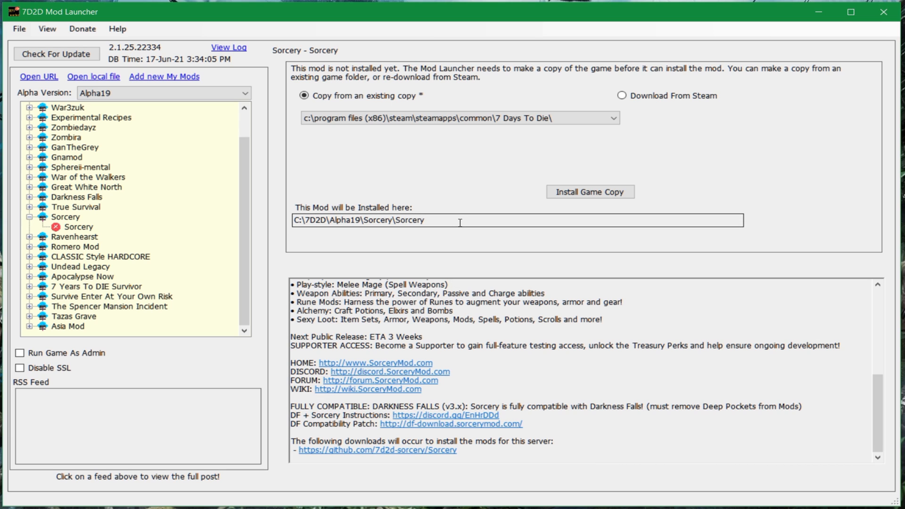
mouse_move(591, 191)
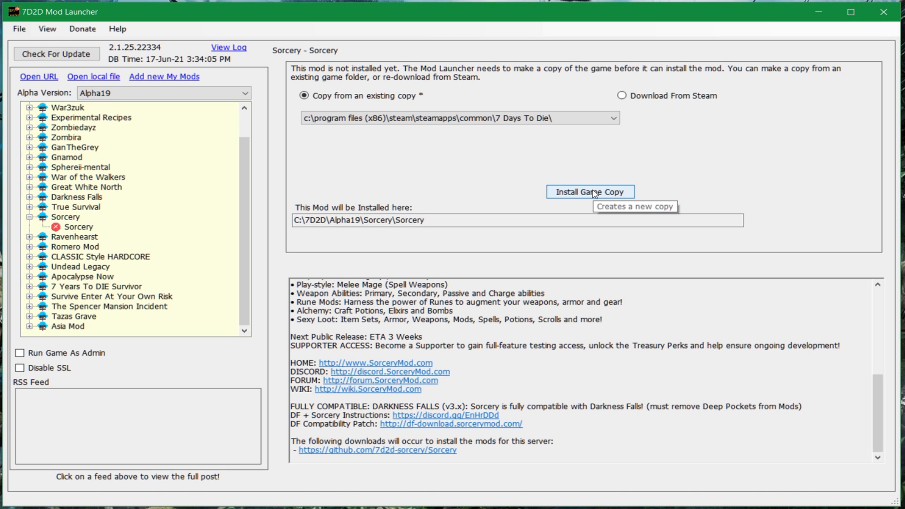
Step: Install the game copy for Sorcery until the Mod Folder Detected prompt appears
left_click(589, 191)
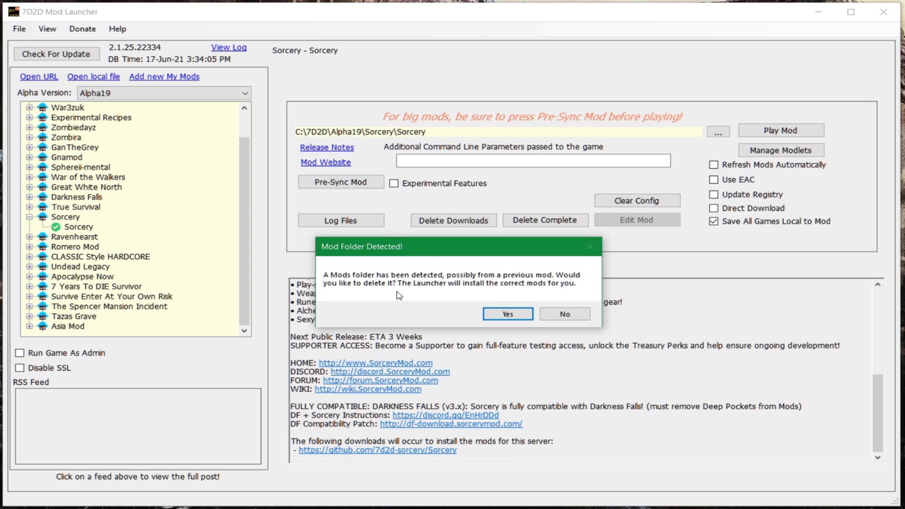
mouse_move(413, 284)
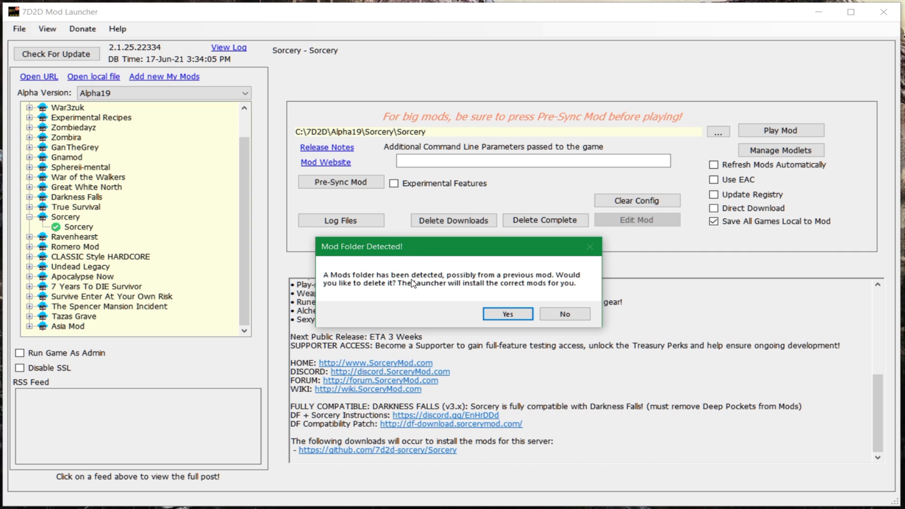
mouse_move(421, 279)
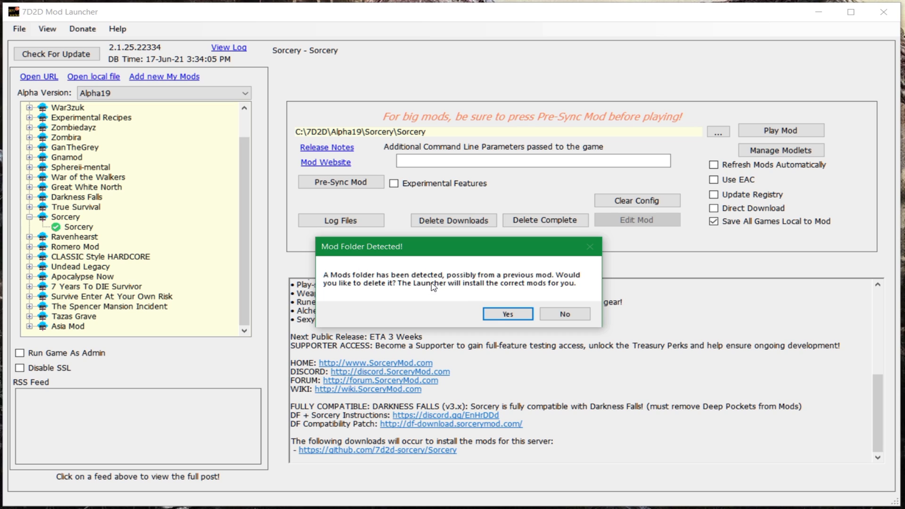
mouse_move(343, 281)
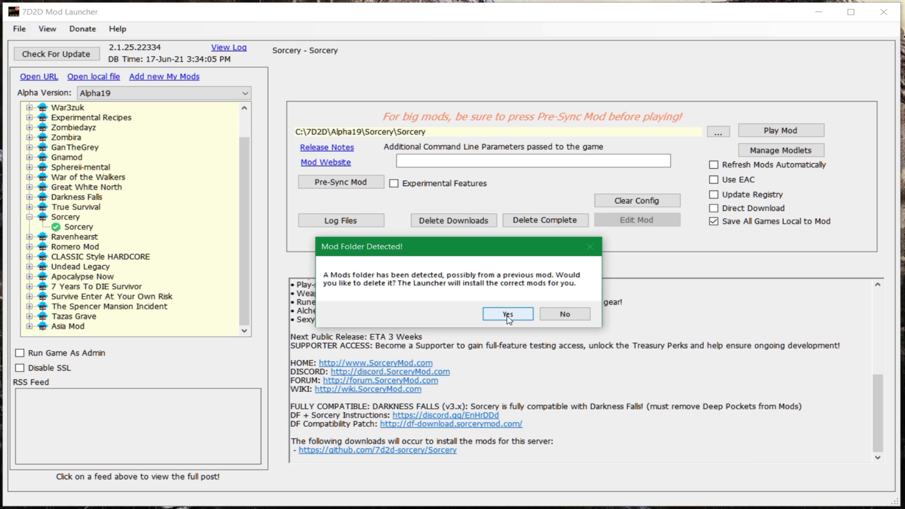
Step: Approve deleting the old Mods folder and view Sorcery's installed play options
left_click(506, 313)
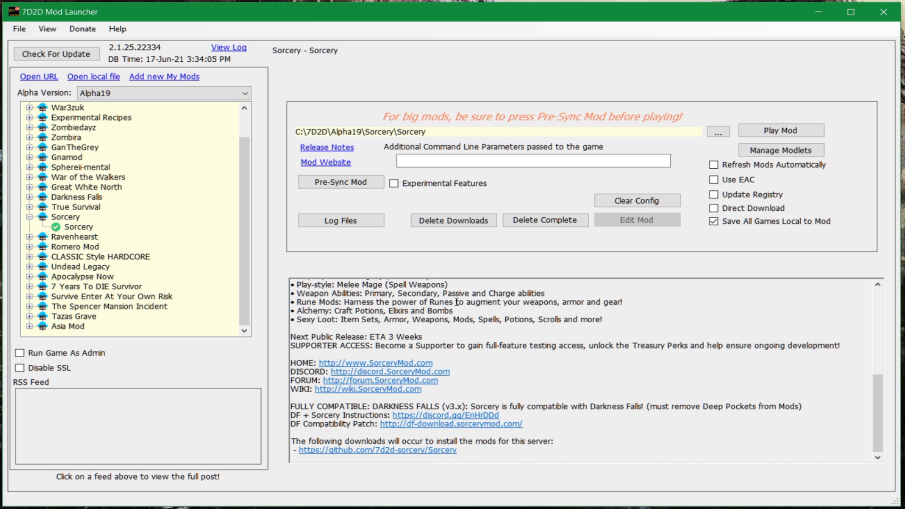
mouse_move(550, 326)
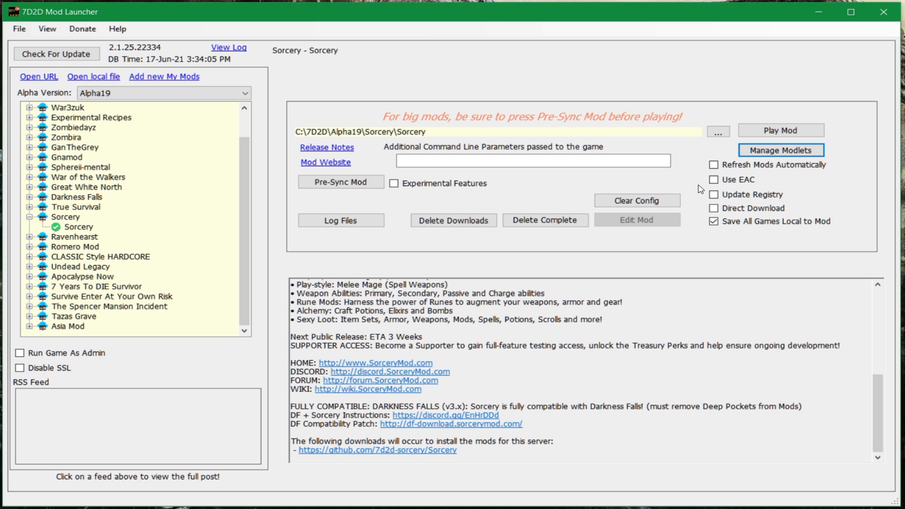
mouse_move(714, 195)
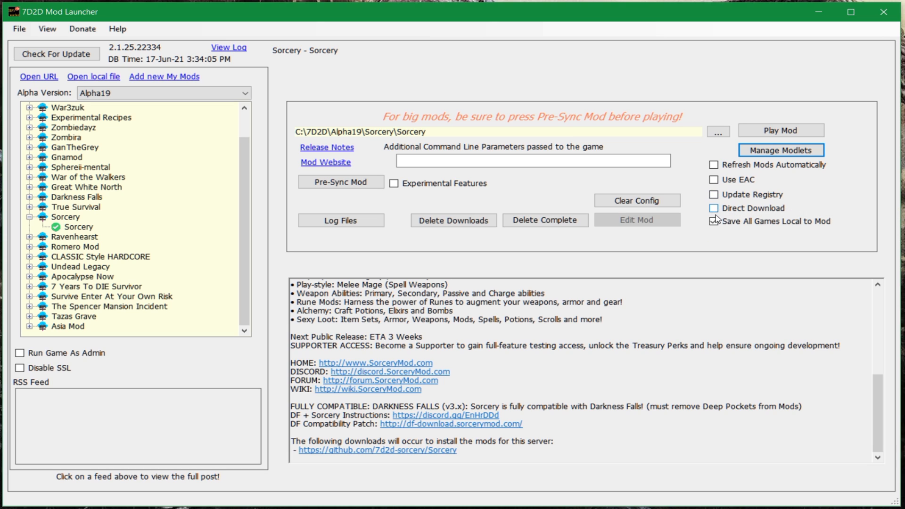
left_click(715, 220)
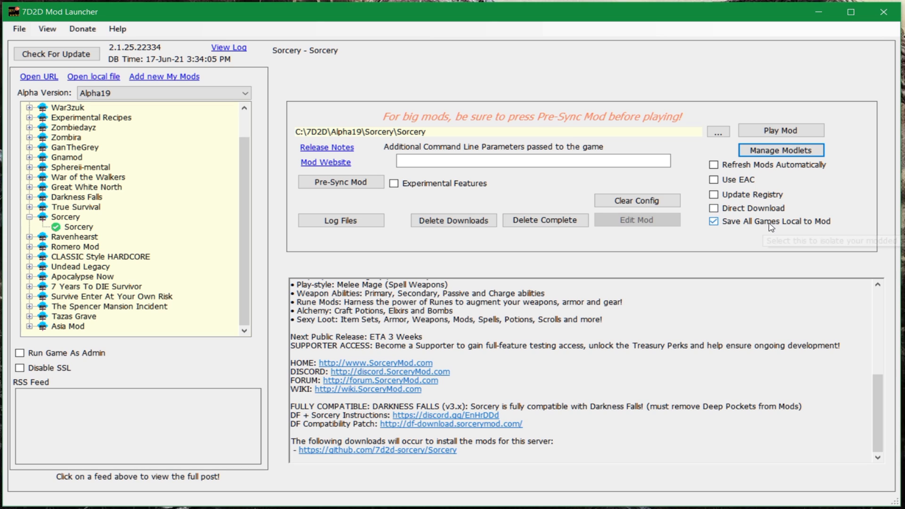
mouse_move(812, 245)
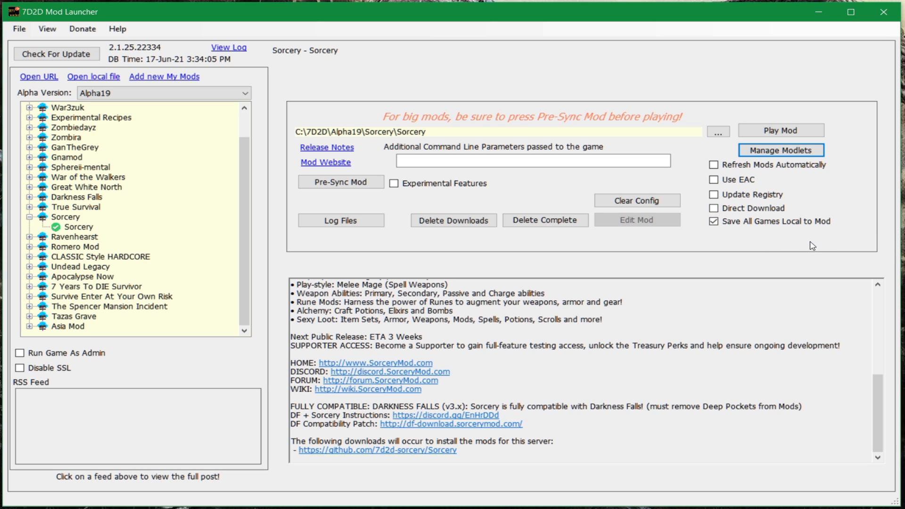
mouse_move(807, 249)
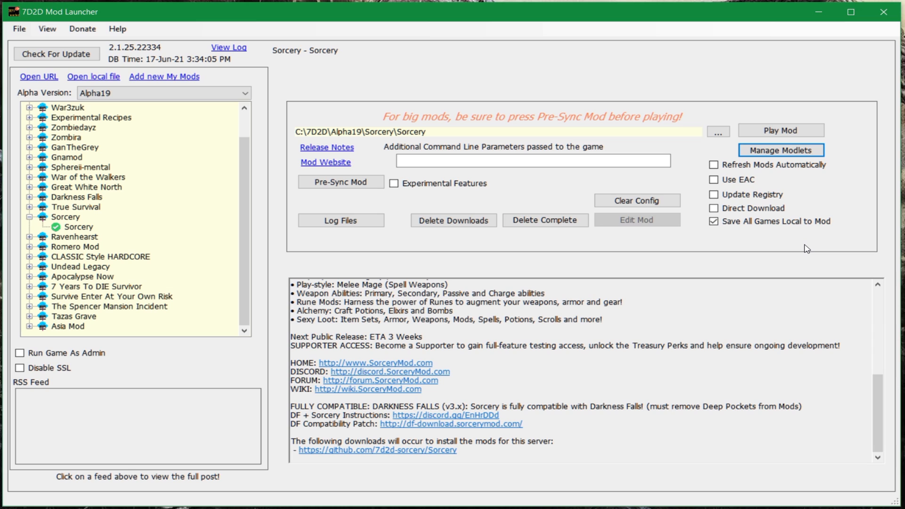
mouse_move(410, 265)
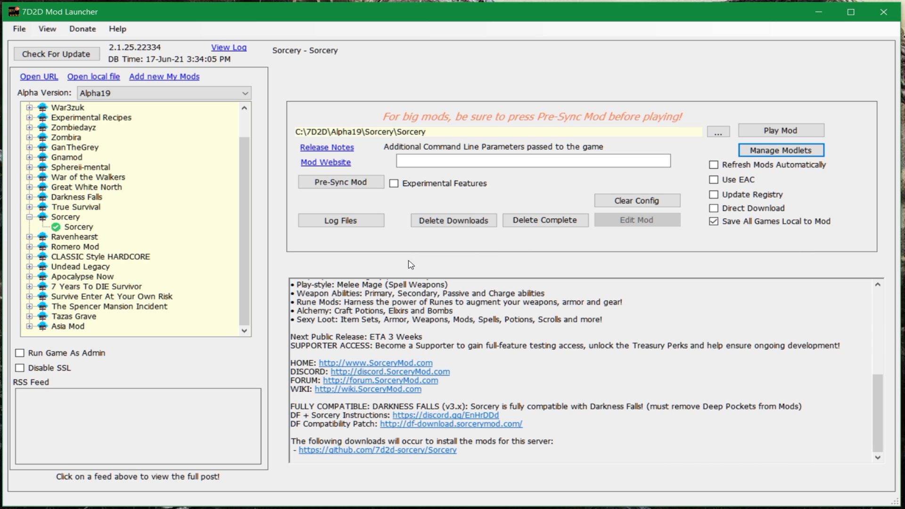
Step: Pre-sync the Sorcery mod and accept downloading the missing mod files from GitHub
left_click(340, 182)
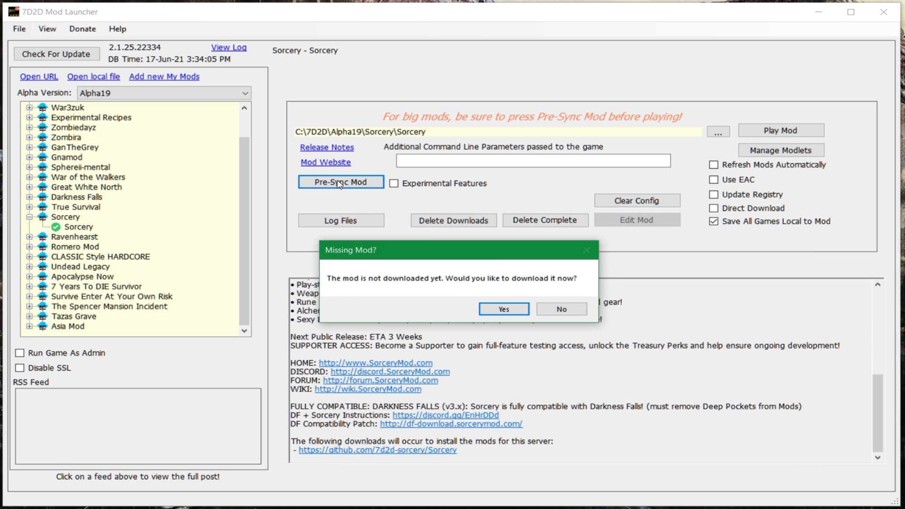
mouse_move(346, 291)
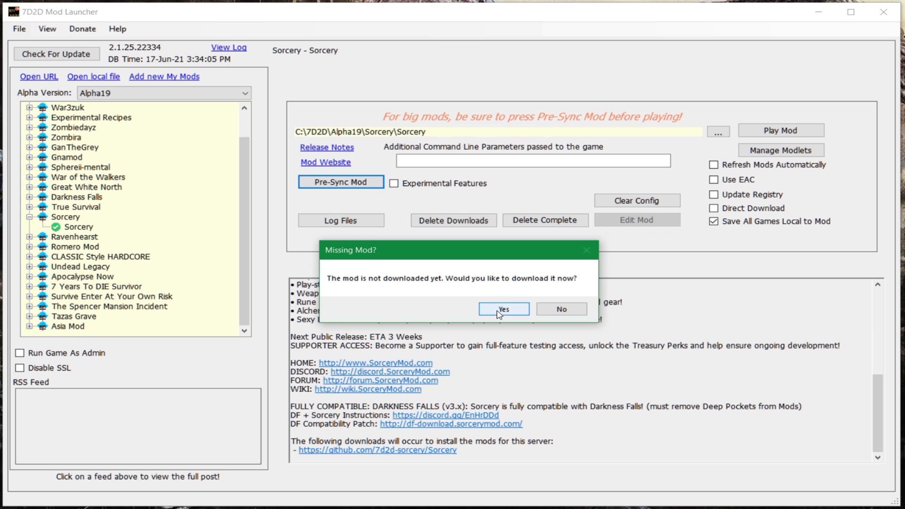
left_click(503, 309)
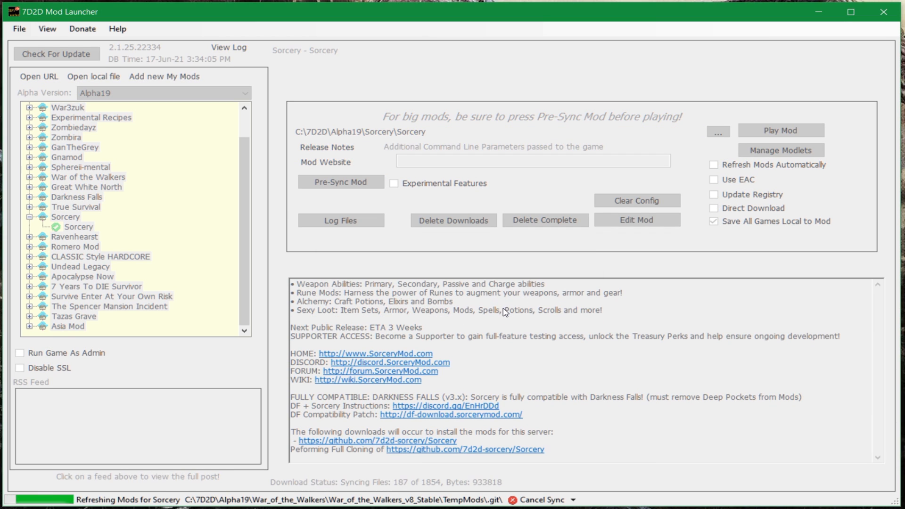
mouse_move(397, 490)
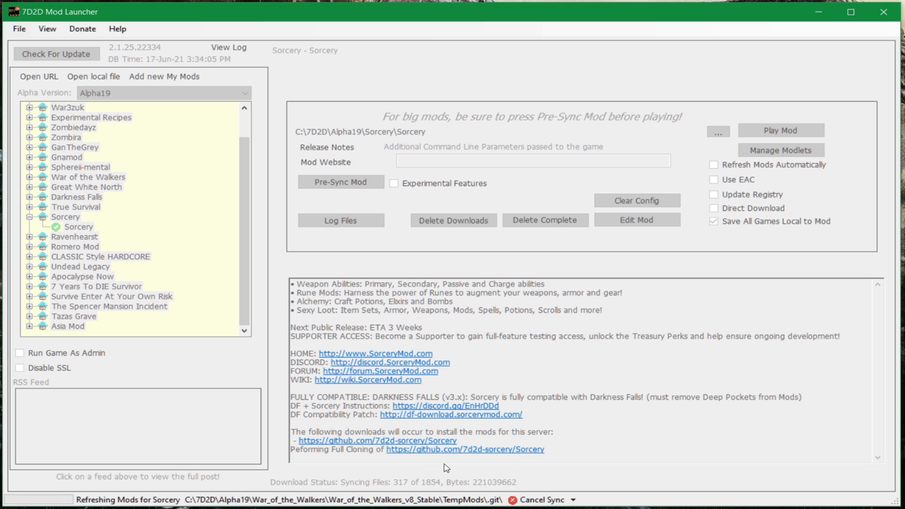
mouse_move(451, 387)
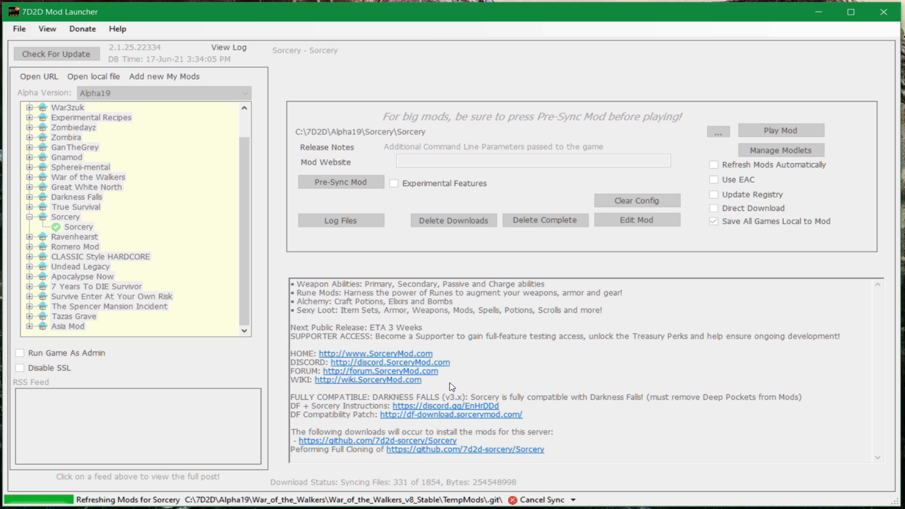
mouse_move(501, 379)
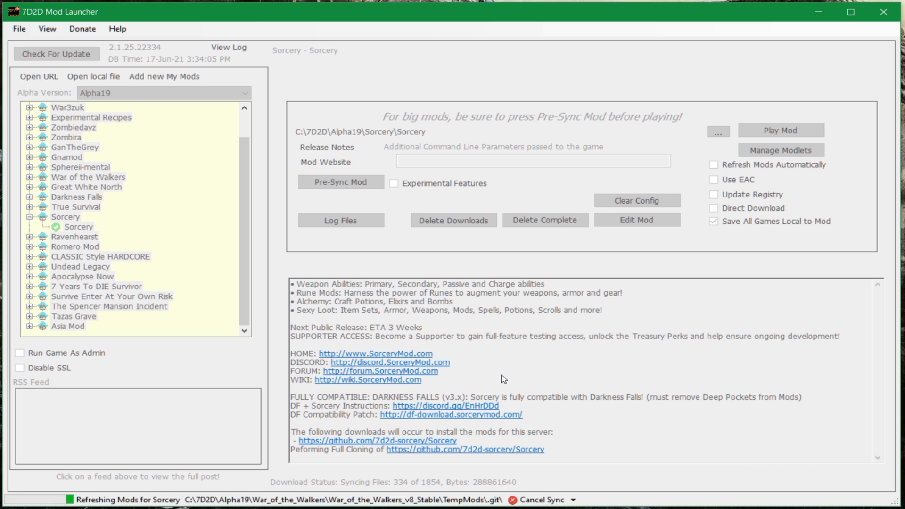
mouse_move(447, 395)
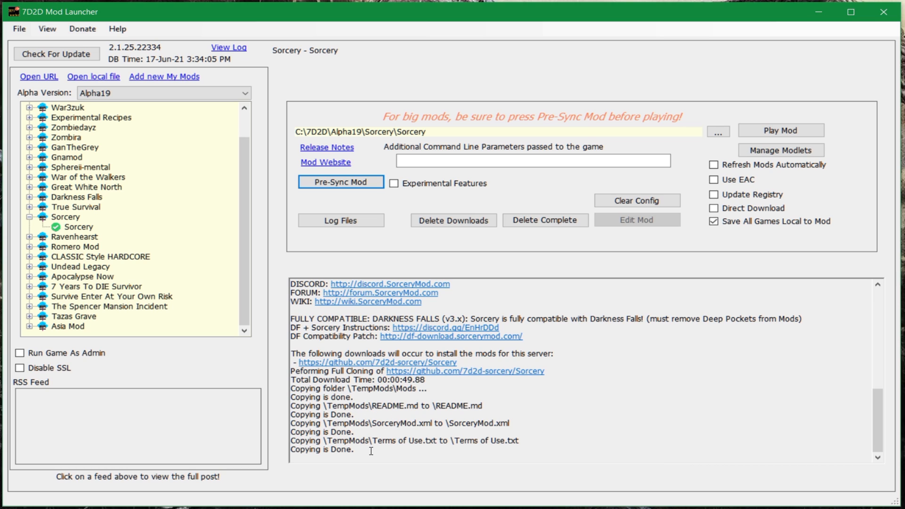
mouse_move(554, 428)
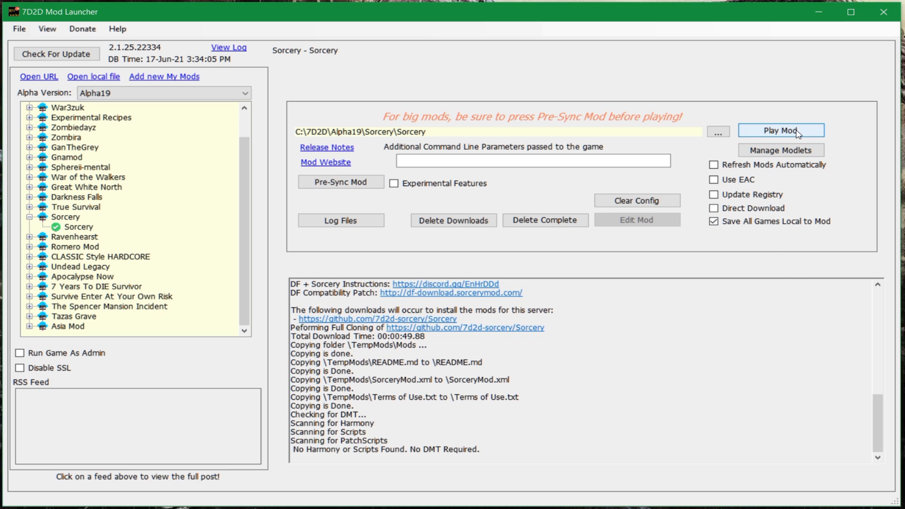
Step: Launch 7 Days to Die with the Sorcery mod via Play Mod
left_click(781, 130)
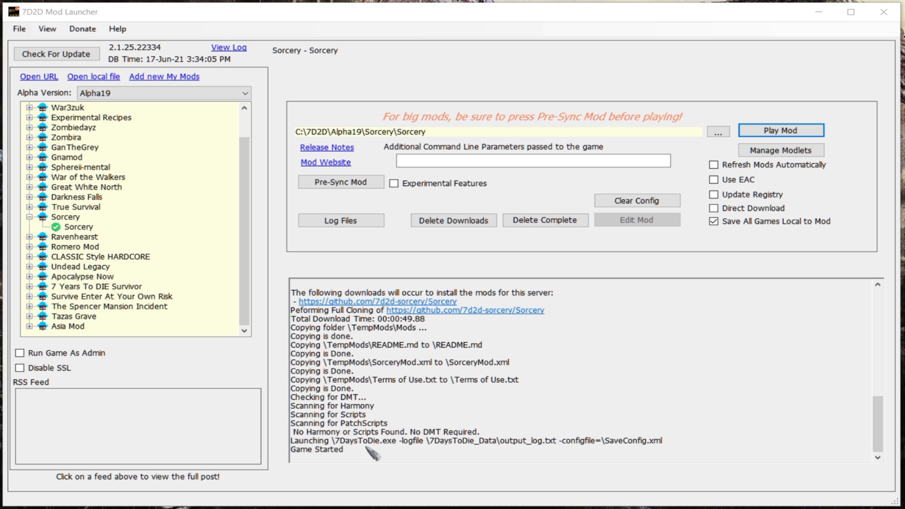
left_click(781, 130)
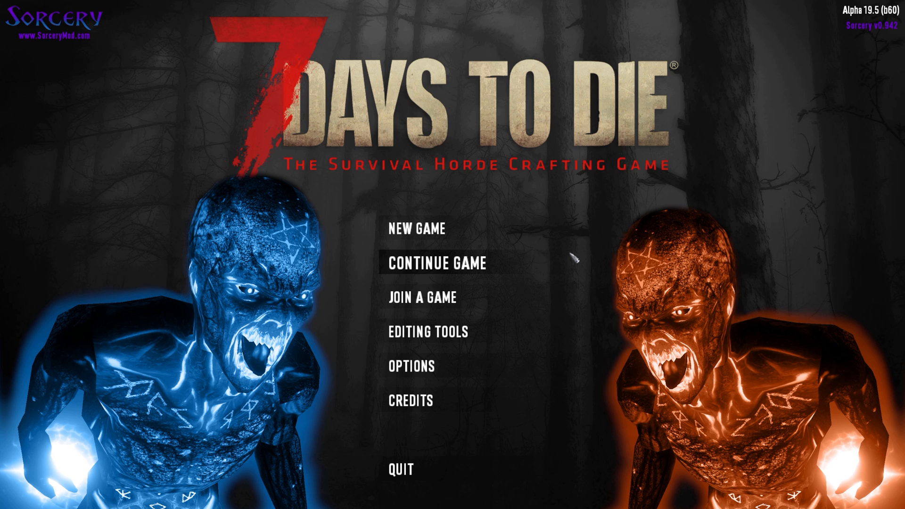
mouse_move(577, 261)
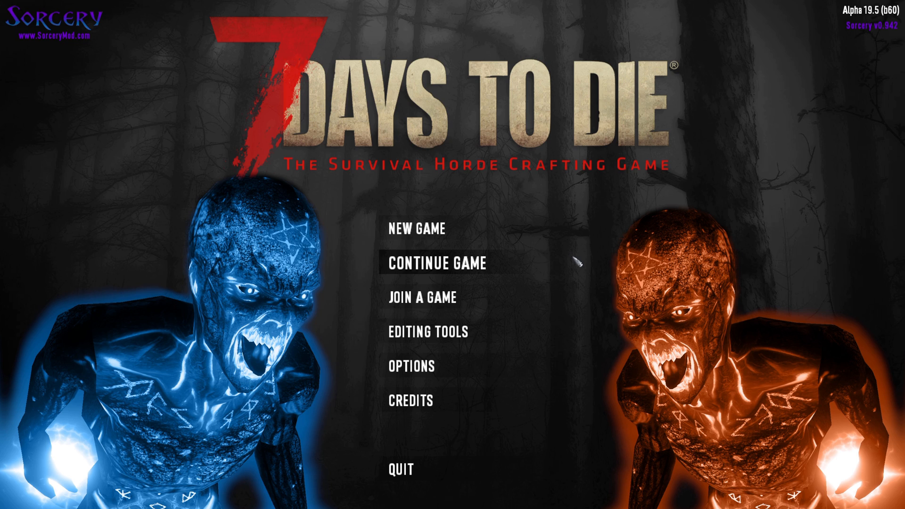
mouse_move(303, 373)
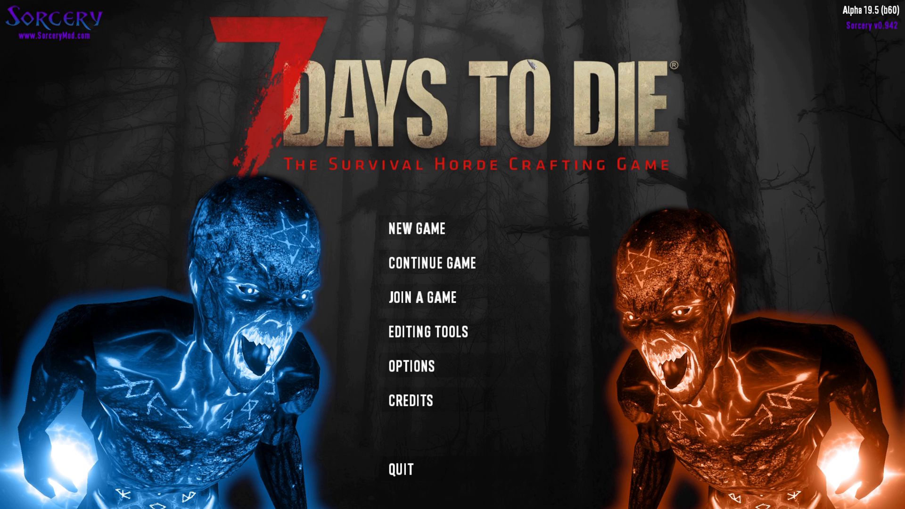
Step: Pick a character profile from Player Profiles and begin editing the new game's name
left_click(414, 228)
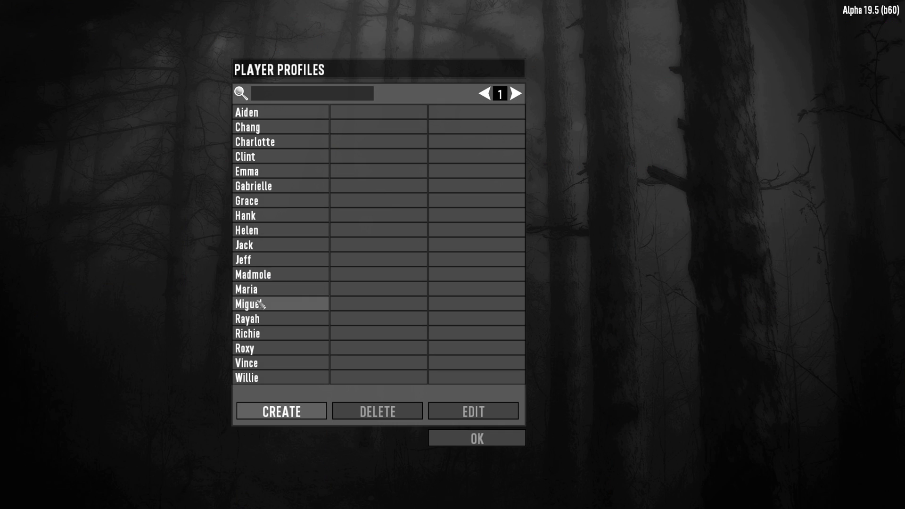
left_click(260, 259)
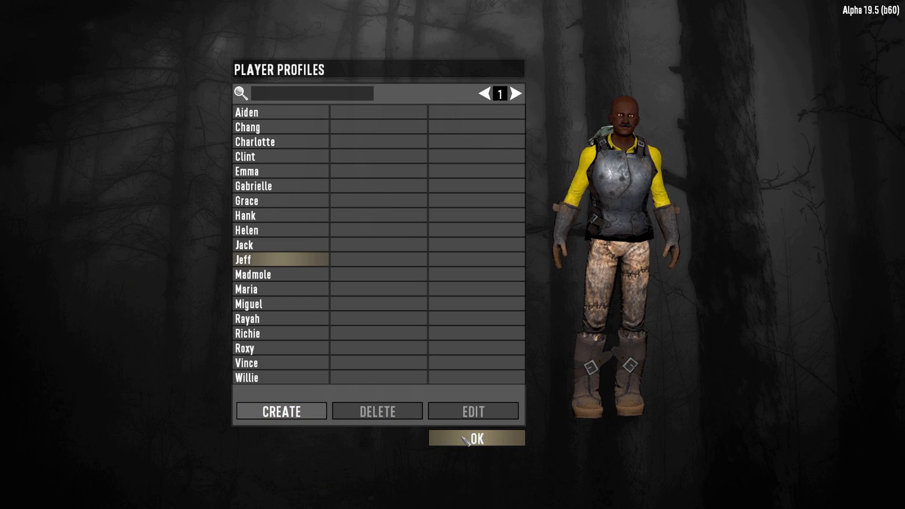
left_click(475, 438)
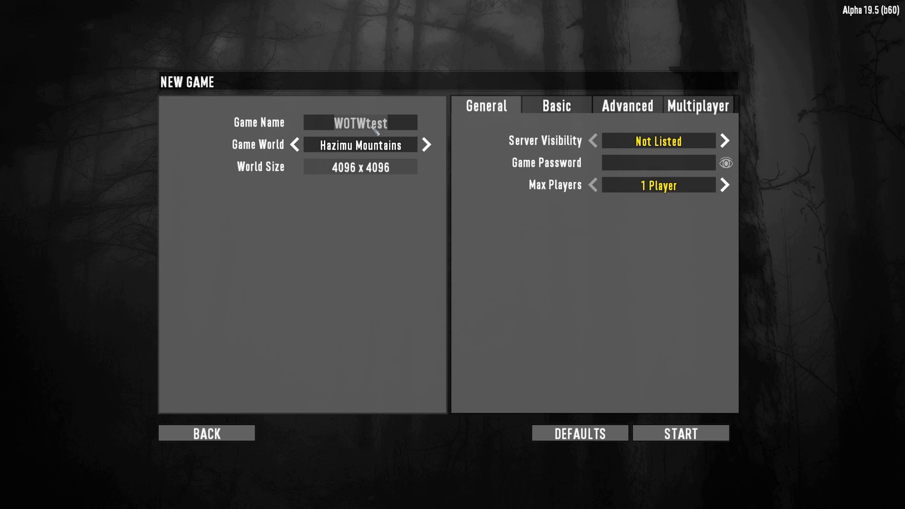
Step: Name the game sorcerytest and cycle Game World to New Random World
type("sorcery")
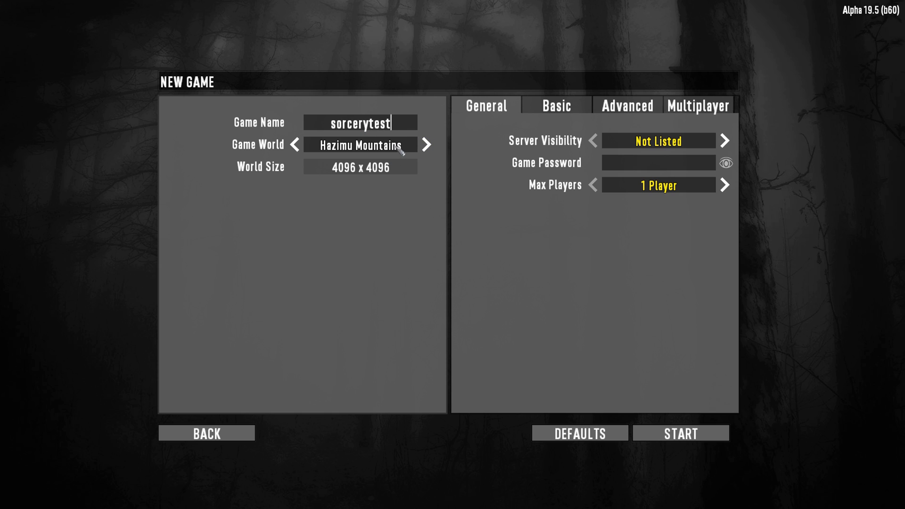
left_click(426, 144)
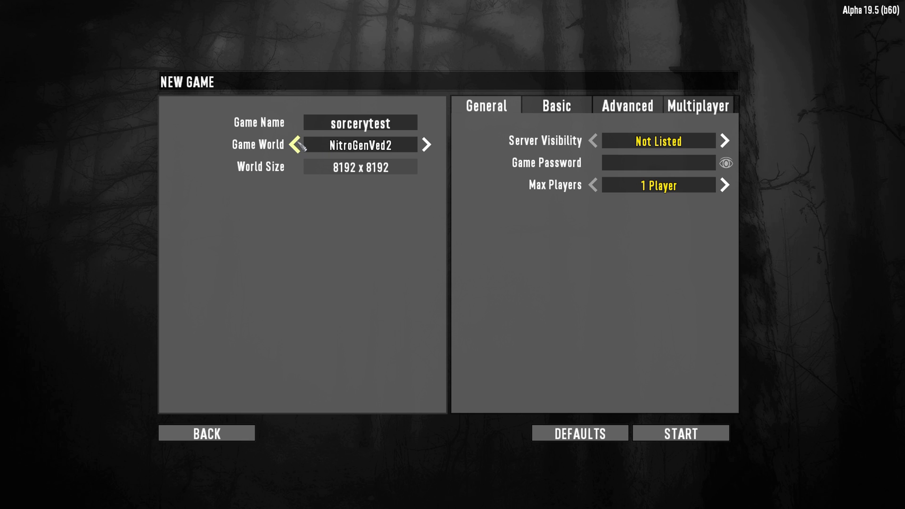
left_click(426, 145)
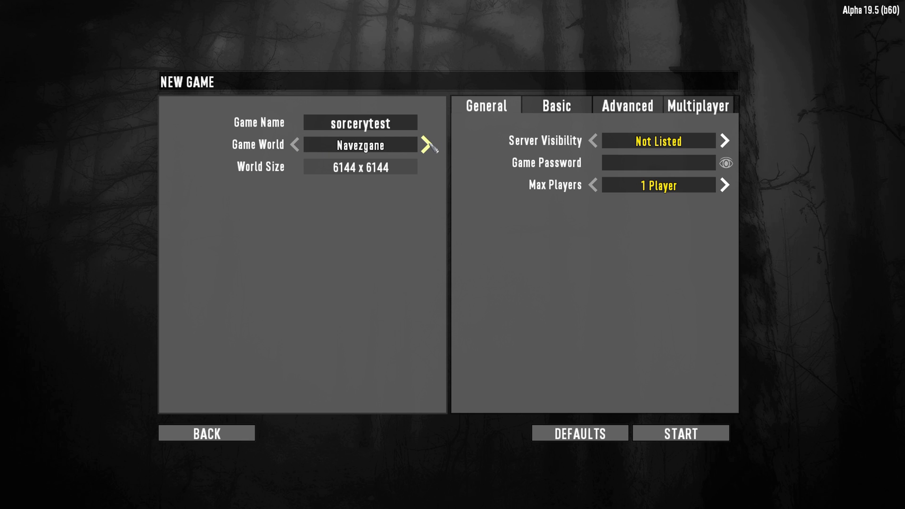
left_click(426, 145)
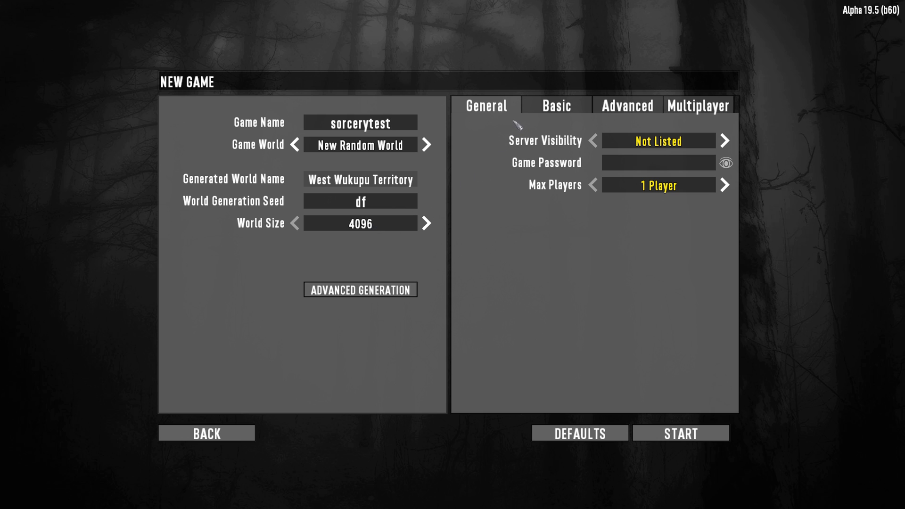
Step: Review the Basic, Multiplayer and General settings and start generating the world
left_click(626, 105)
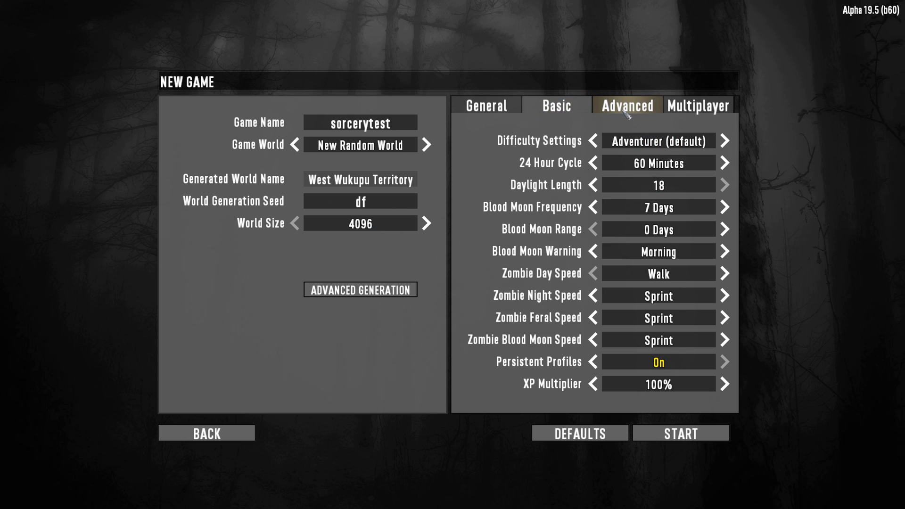
left_click(697, 105)
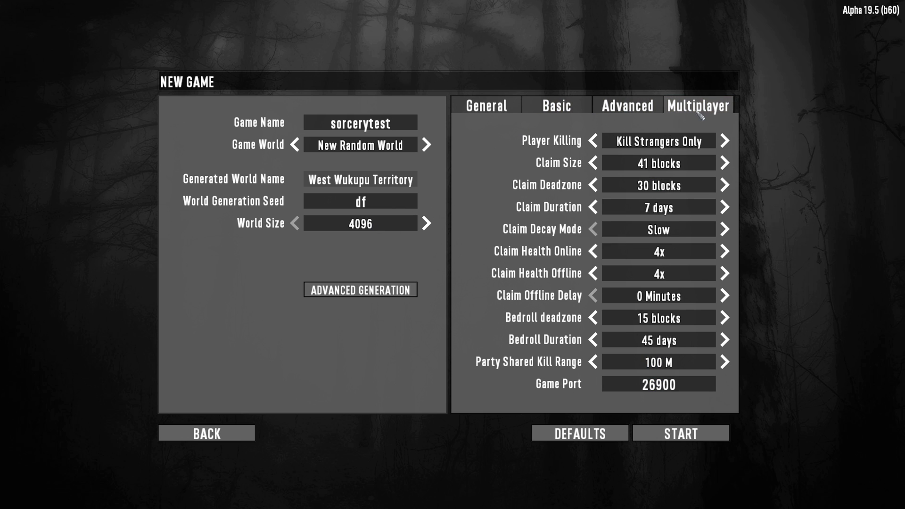
left_click(555, 105)
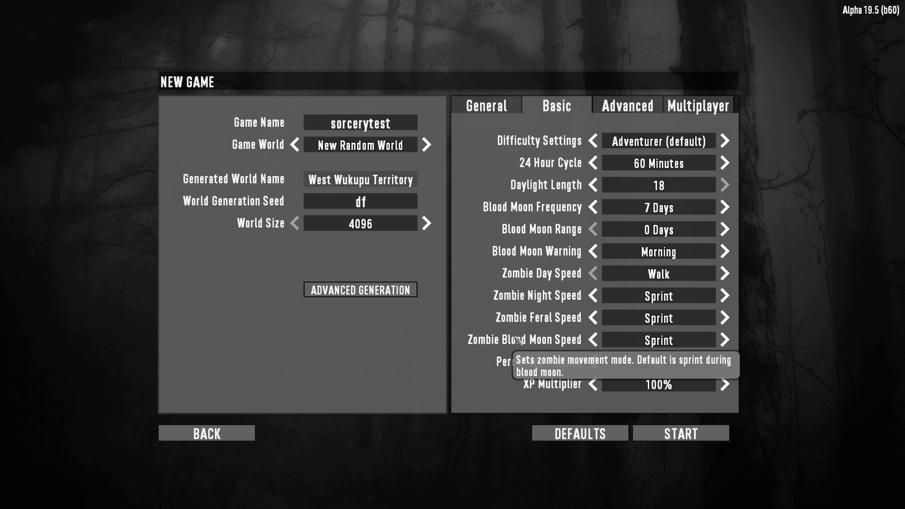
left_click(486, 105)
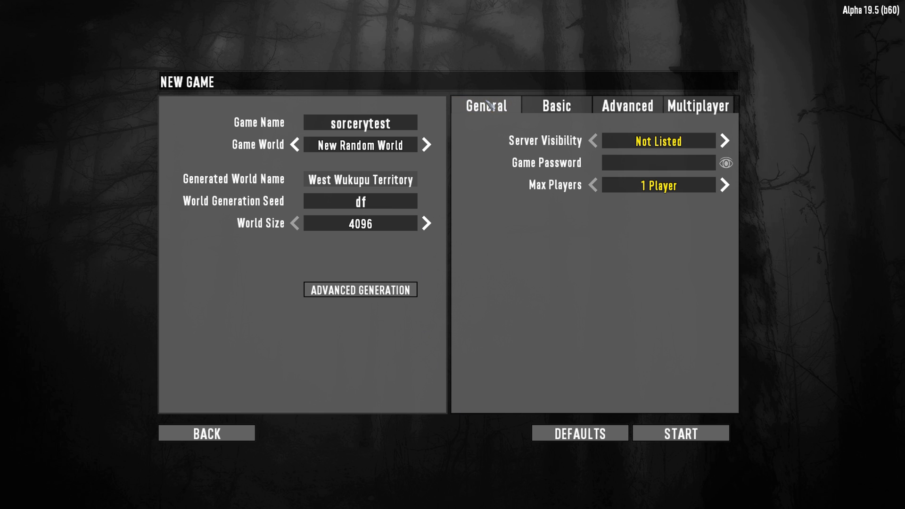
left_click(679, 433)
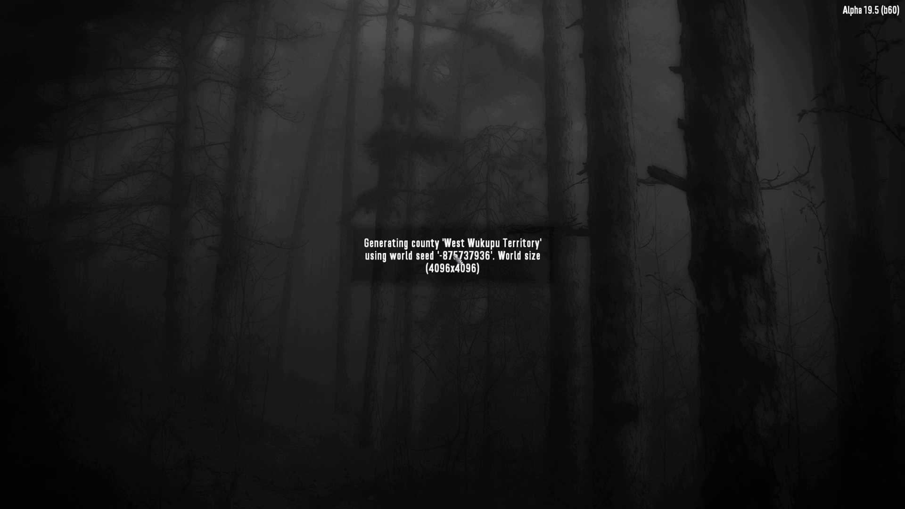
mouse_move(514, 225)
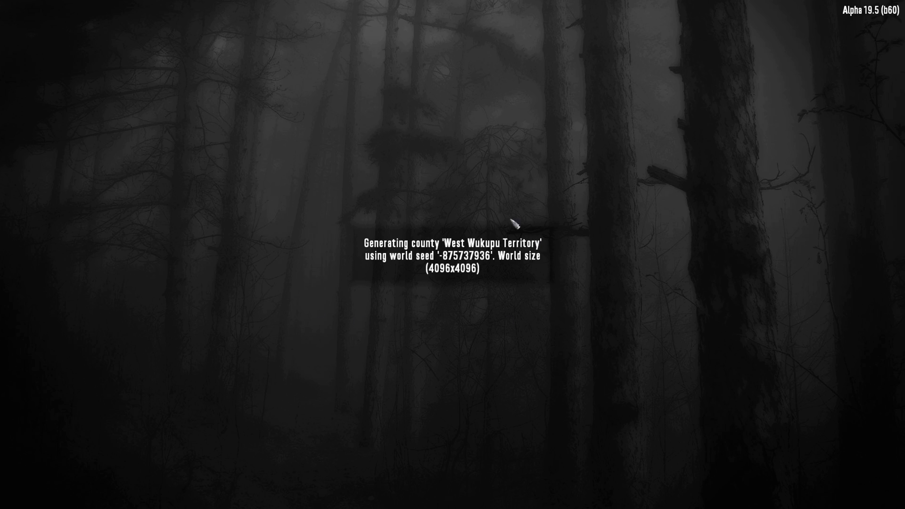
mouse_move(356, 190)
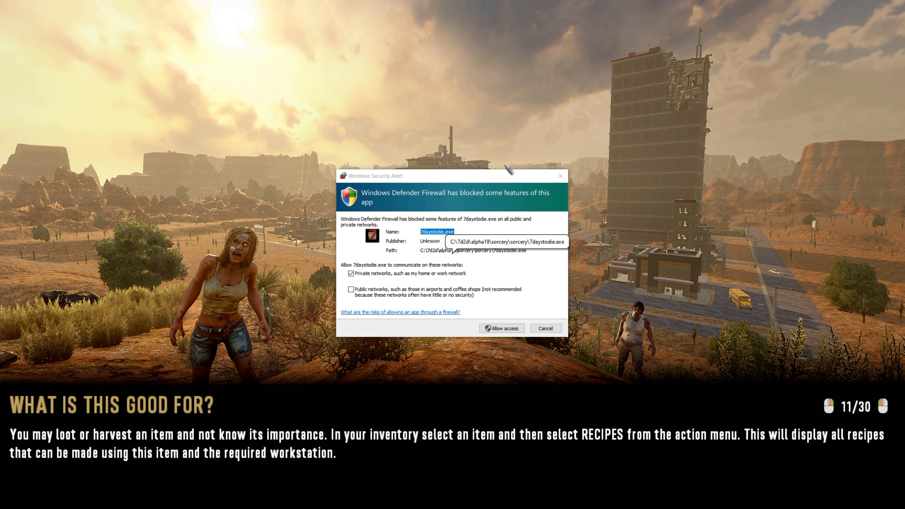
mouse_move(521, 179)
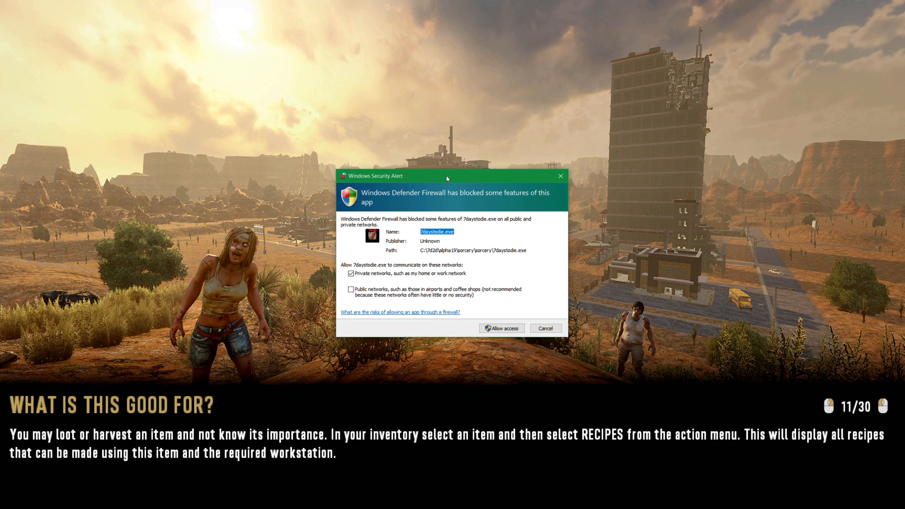
Step: Allow 7 Days to Die through Windows Defender Firewall on private networks
left_click_drag(446, 176, 456, 172)
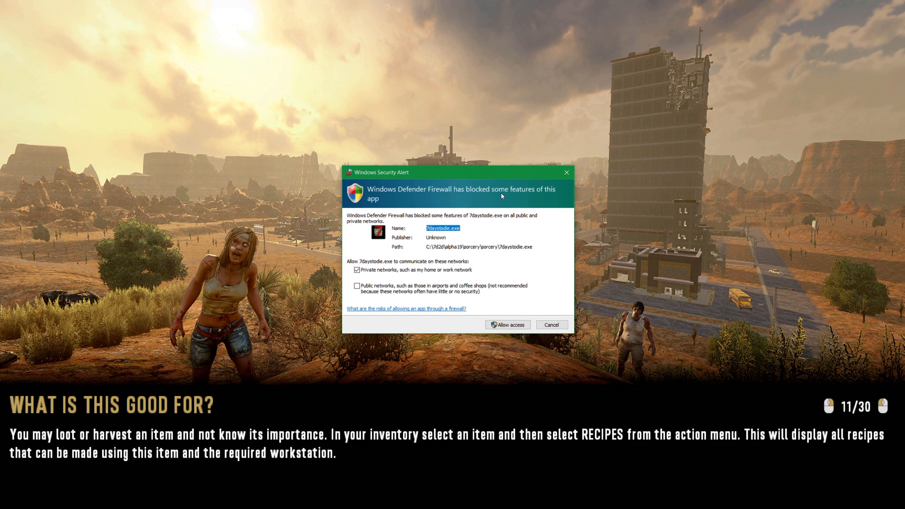
mouse_move(454, 243)
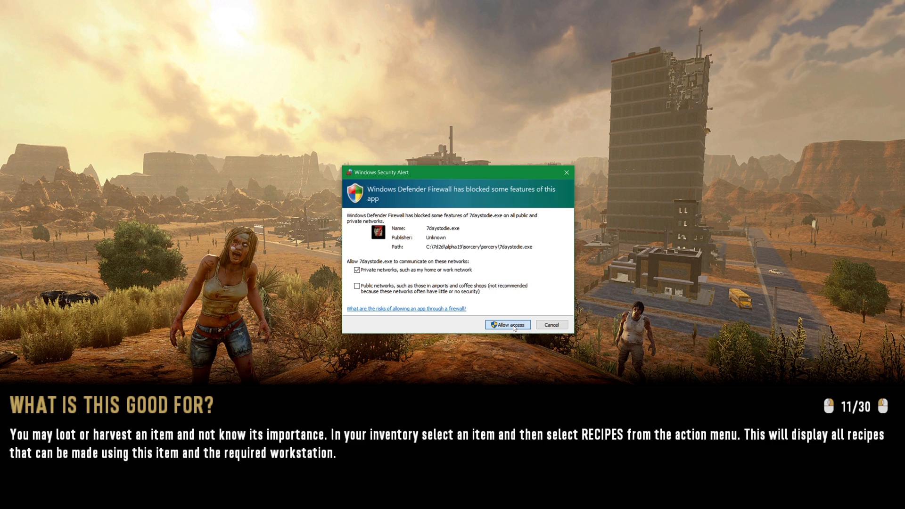
left_click(507, 324)
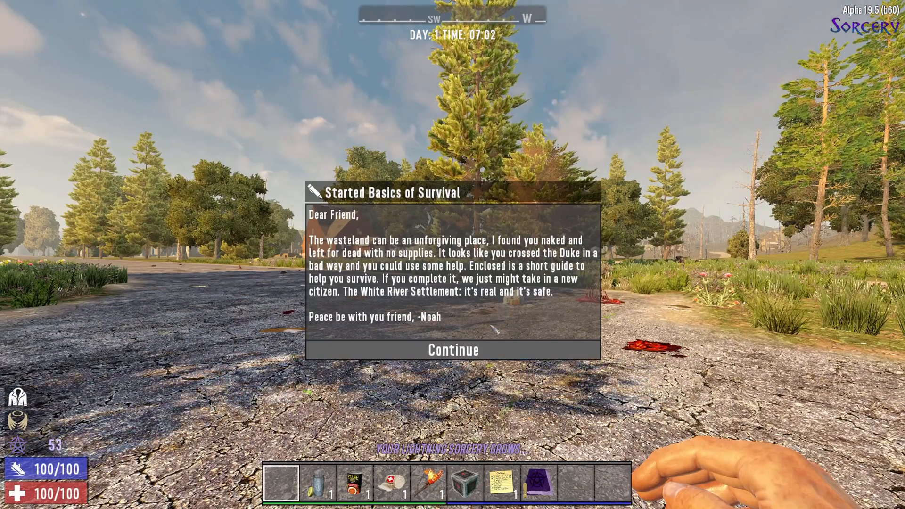
Step: Dismiss the Basics of Survival welcome letter and the Quest Tracking tip
left_click(451, 350)
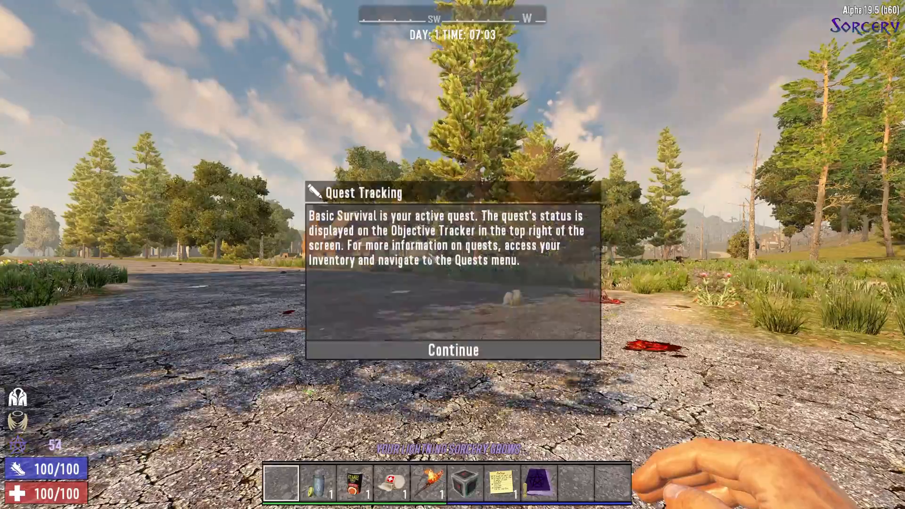
left_click(452, 350)
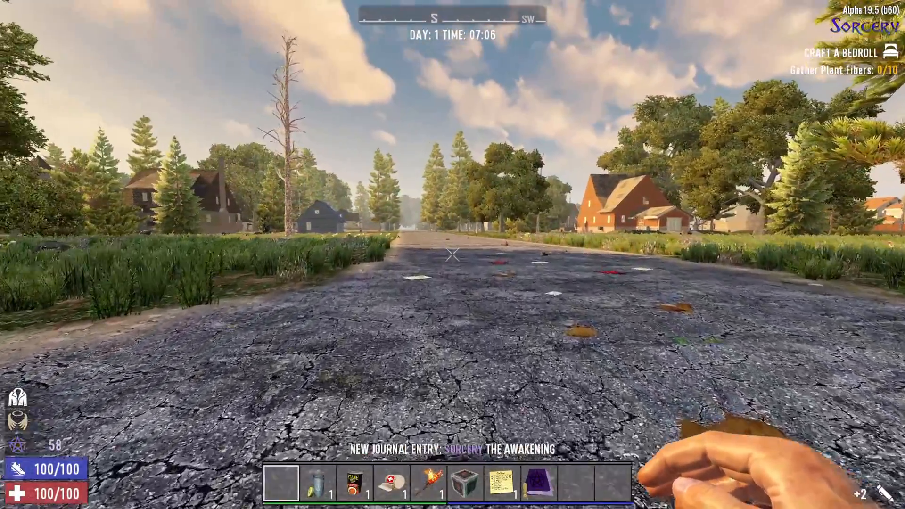
Step: Review the Fire Sorcery skill tree and the Spell: Fire skill on the Skills screen
key("tab")
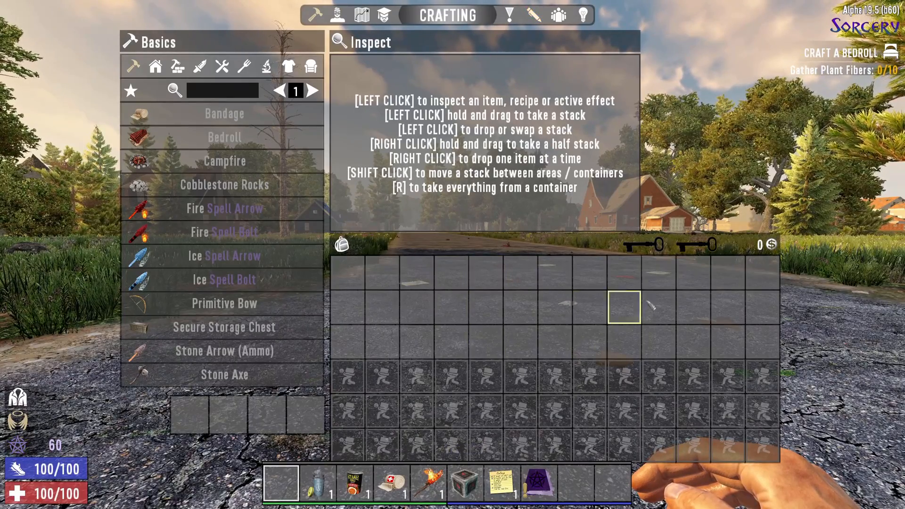
left_click(382, 15)
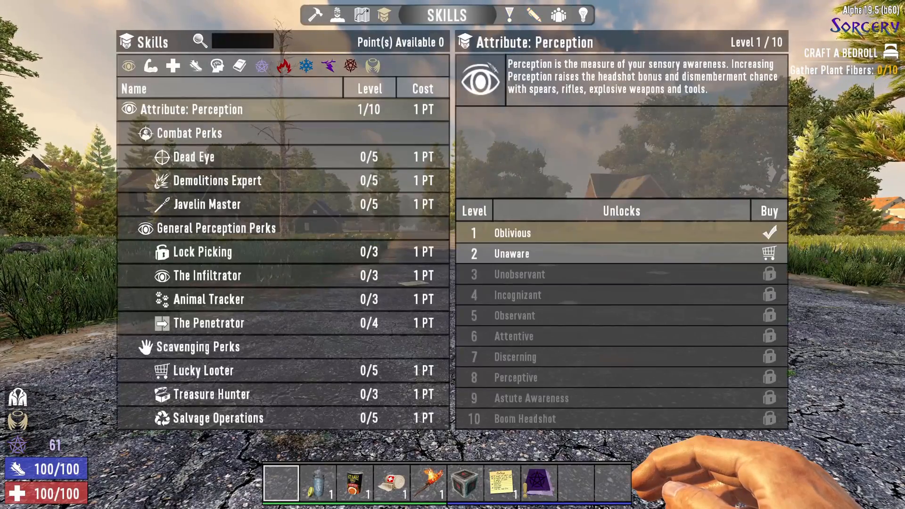
left_click(283, 66)
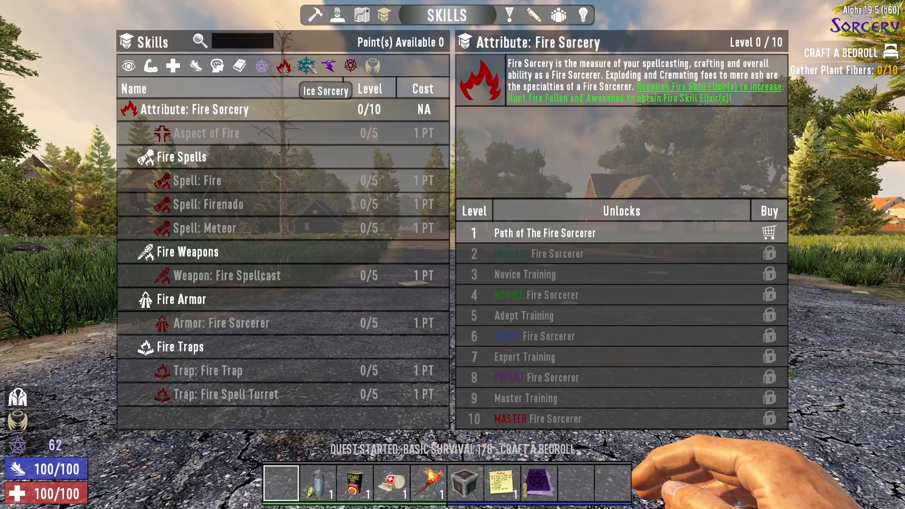
left_click(307, 66)
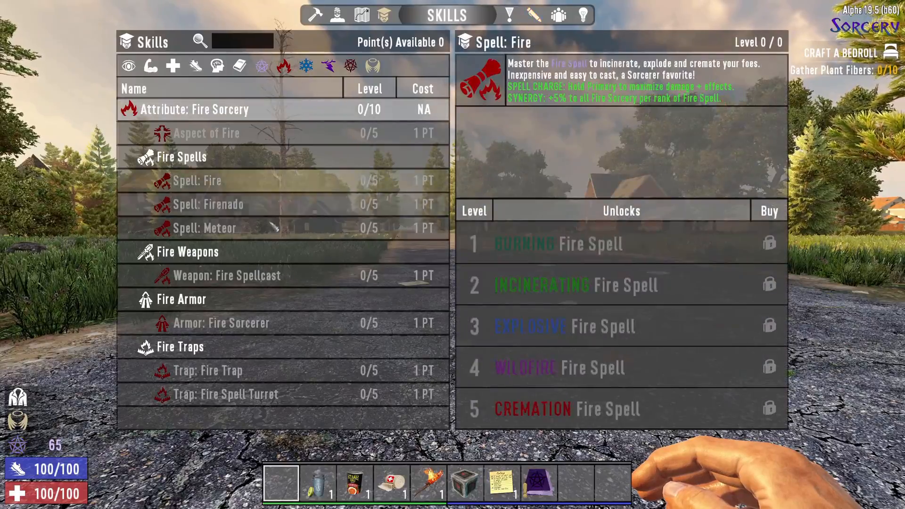
key("Escape")
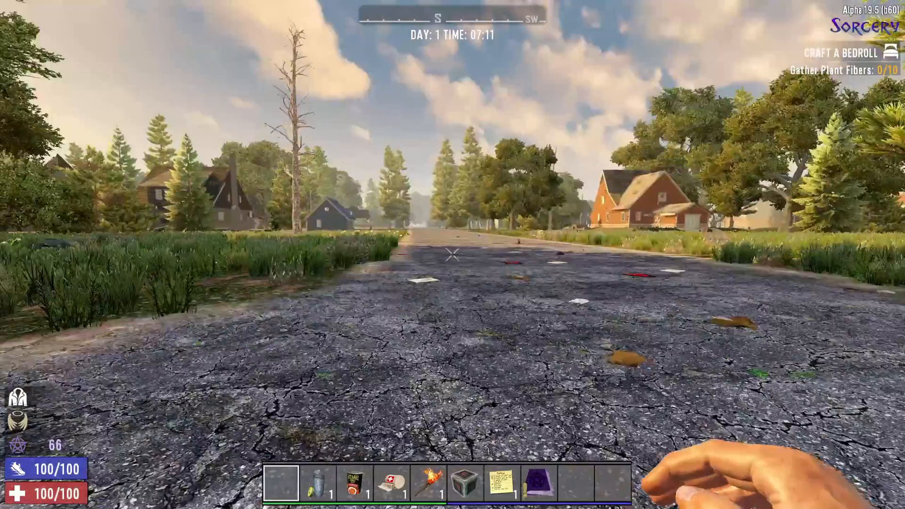
Step: Inspect the Sorcery, The Awakening book in the inventory
key("tab")
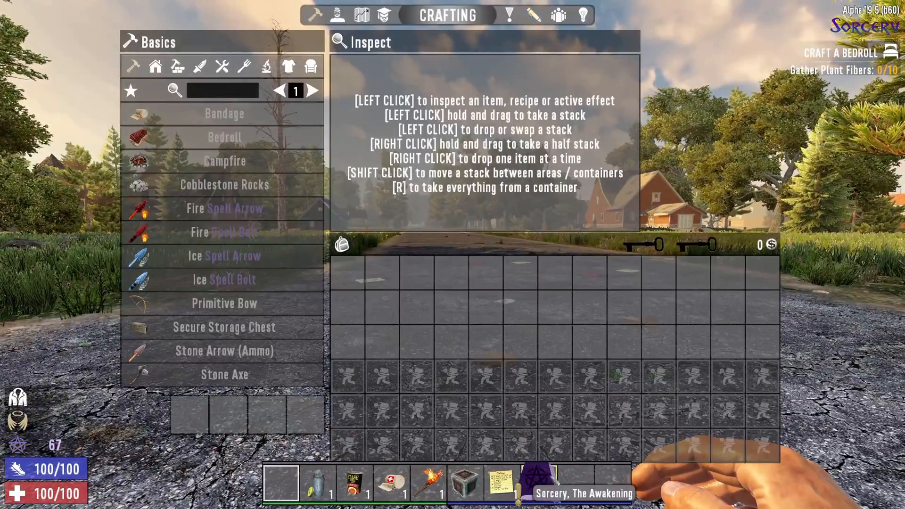
left_click(539, 482)
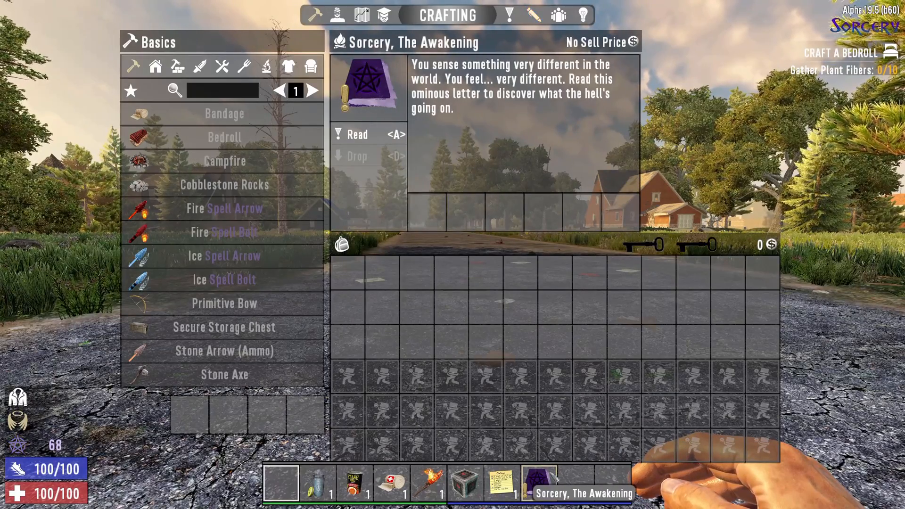